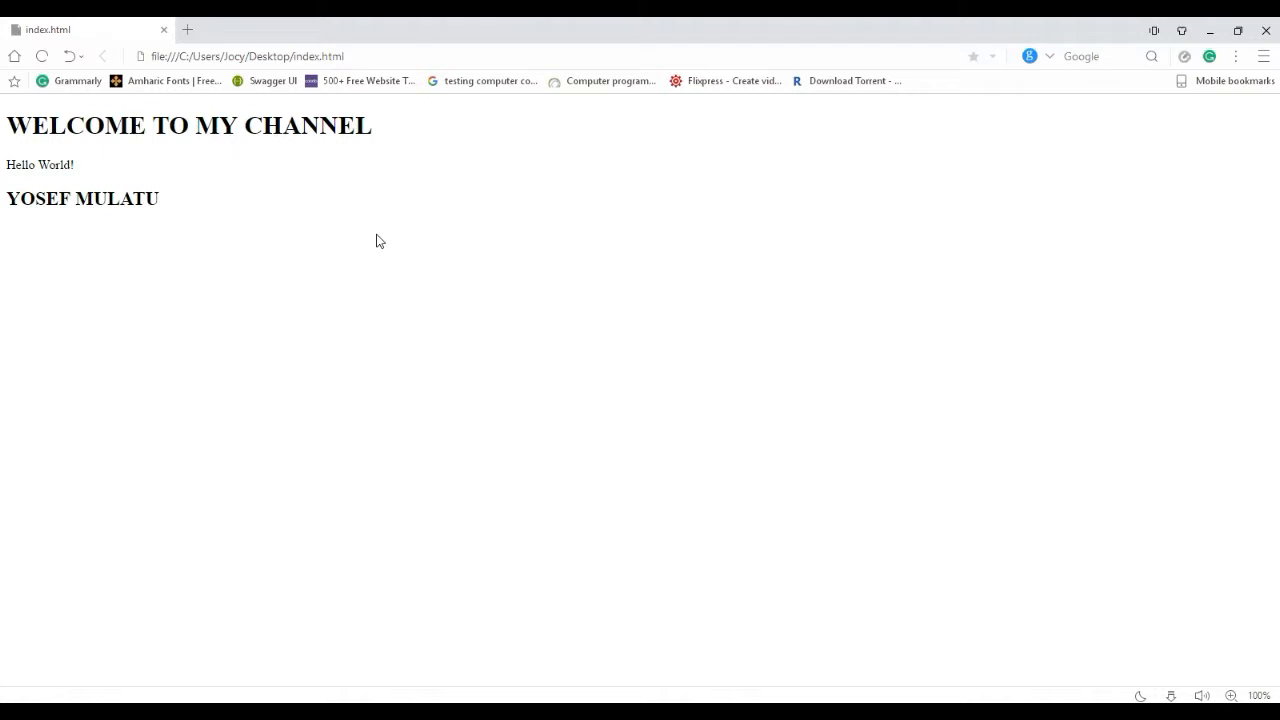
mouse_move(7, 132)
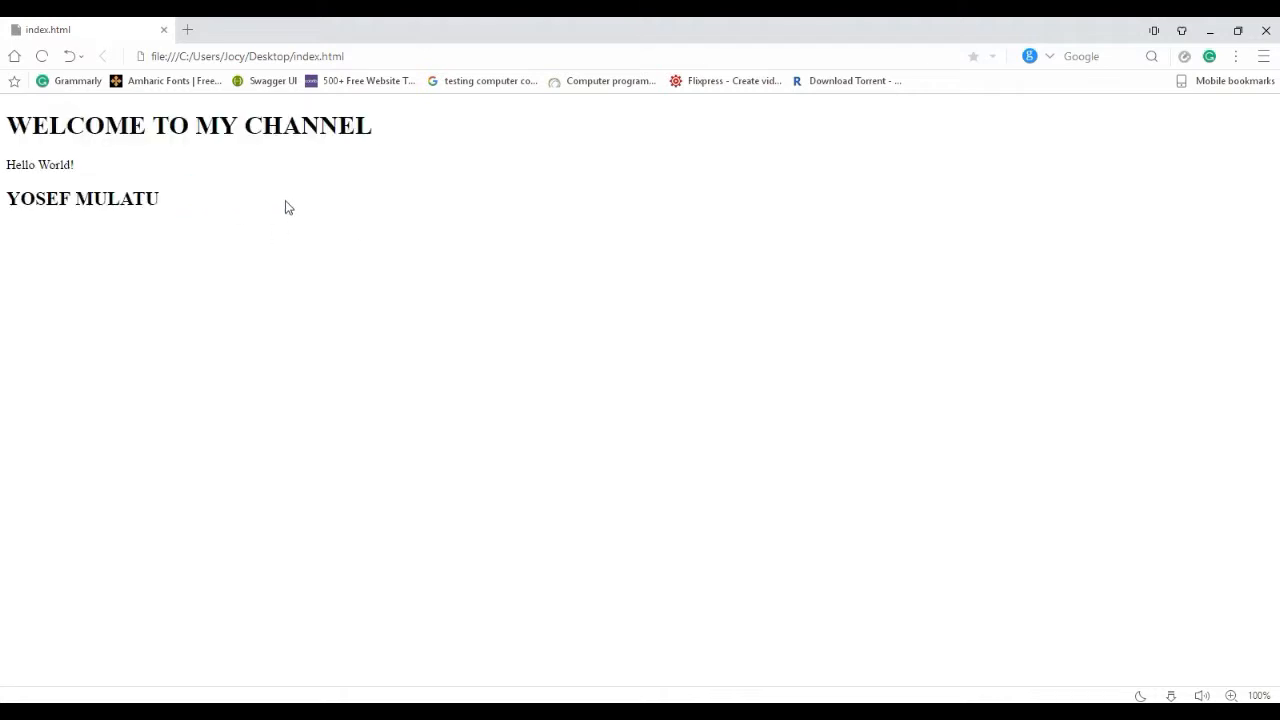
mouse_move(556, 343)
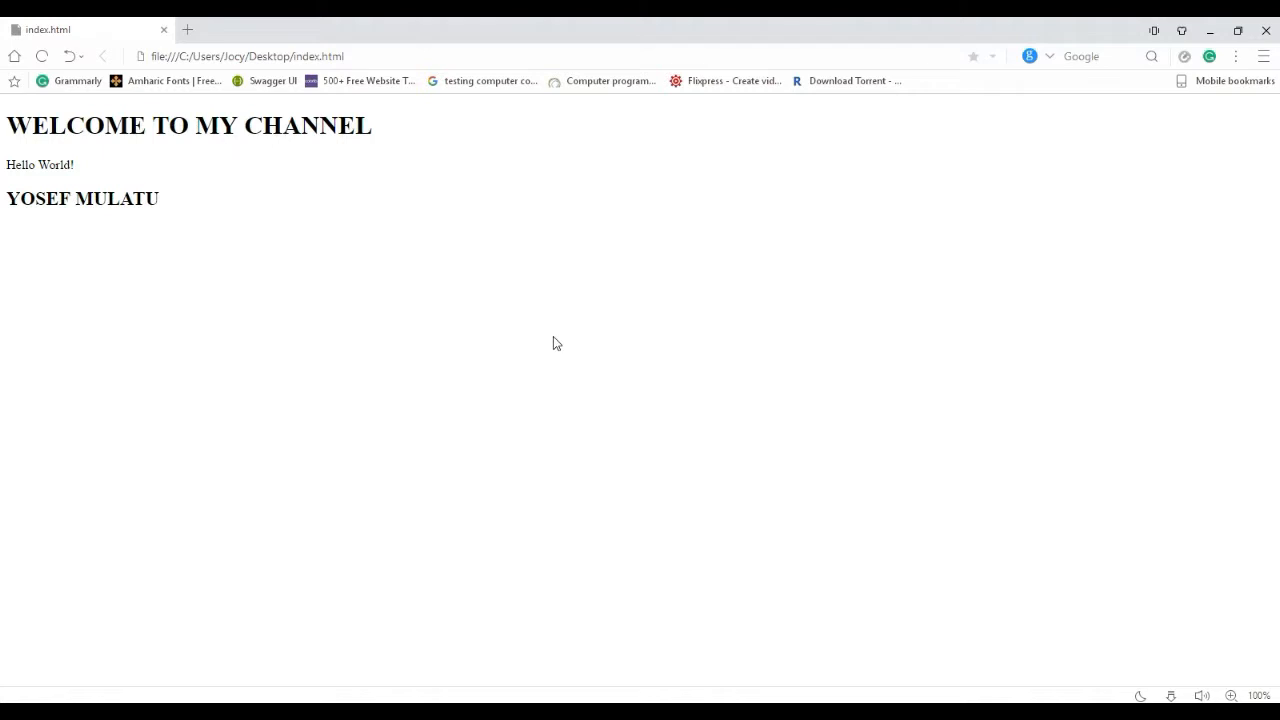
After viewing the rendered page, open index.html's source in Notepad
click(570, 325)
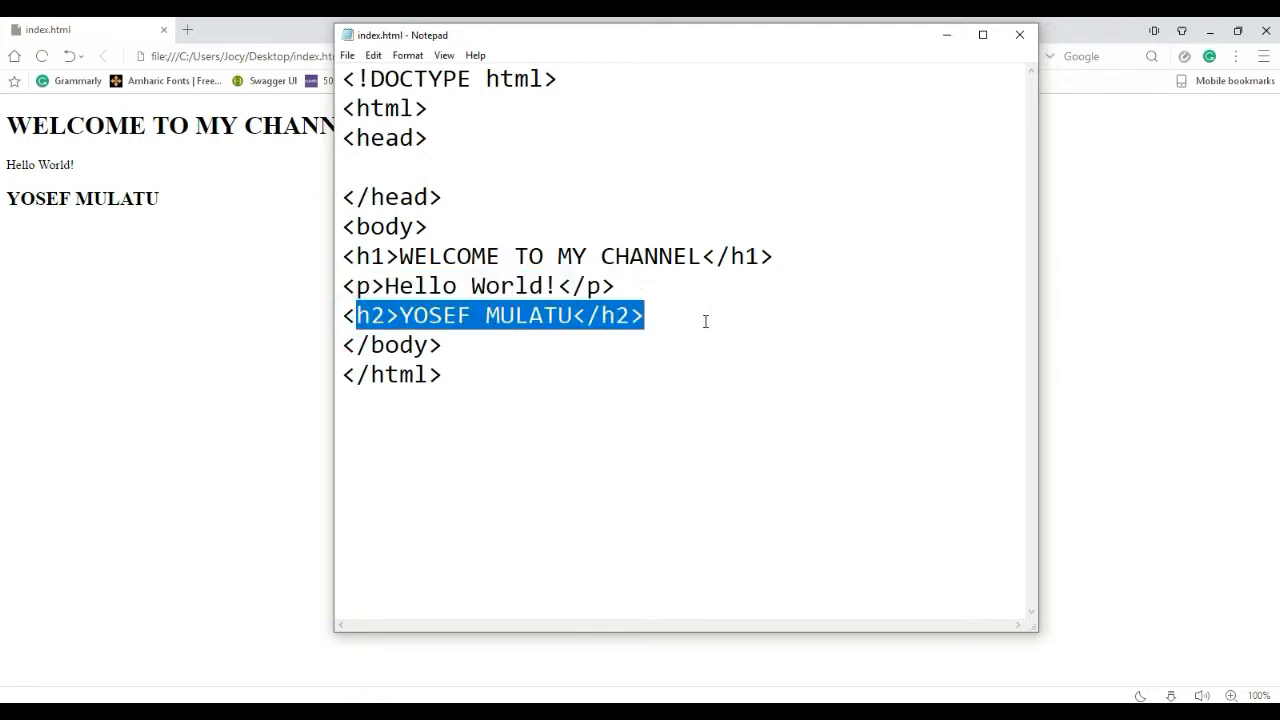
Minimize Notepad and the browser to reveal the desktop
click(647, 315)
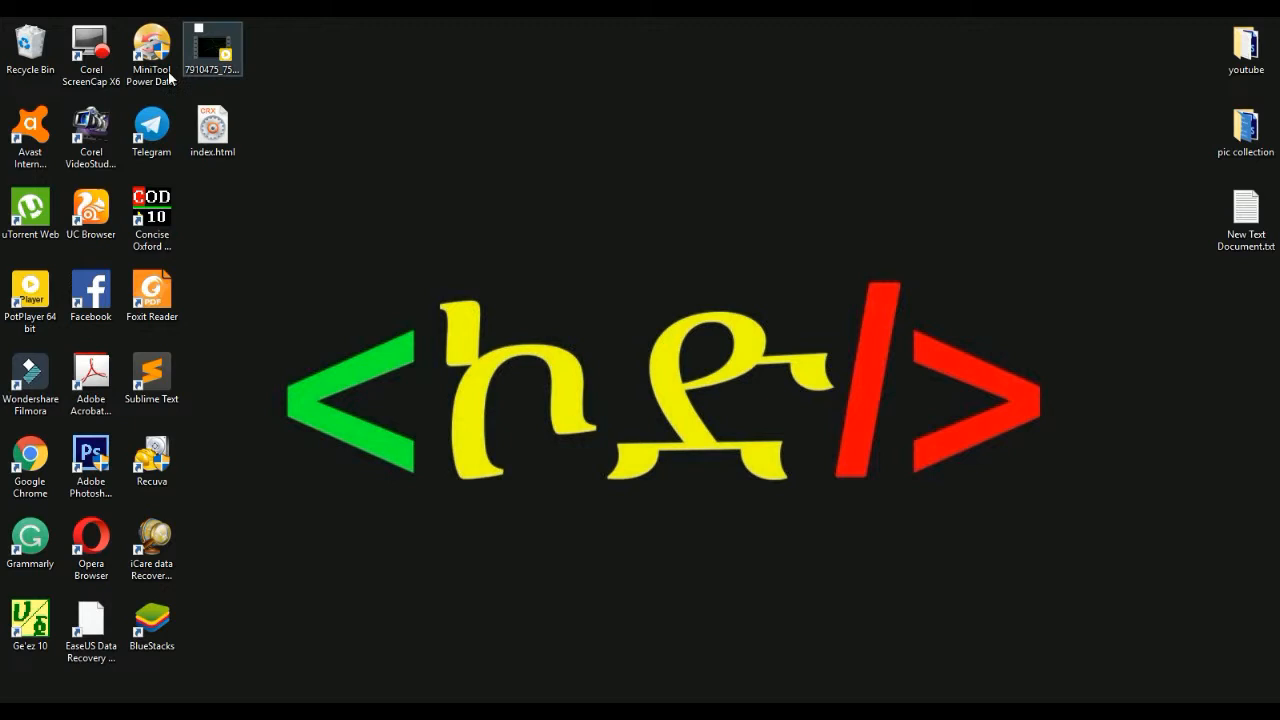
Select the index.html icon on the desktop and open it in Notepad
click(212, 130)
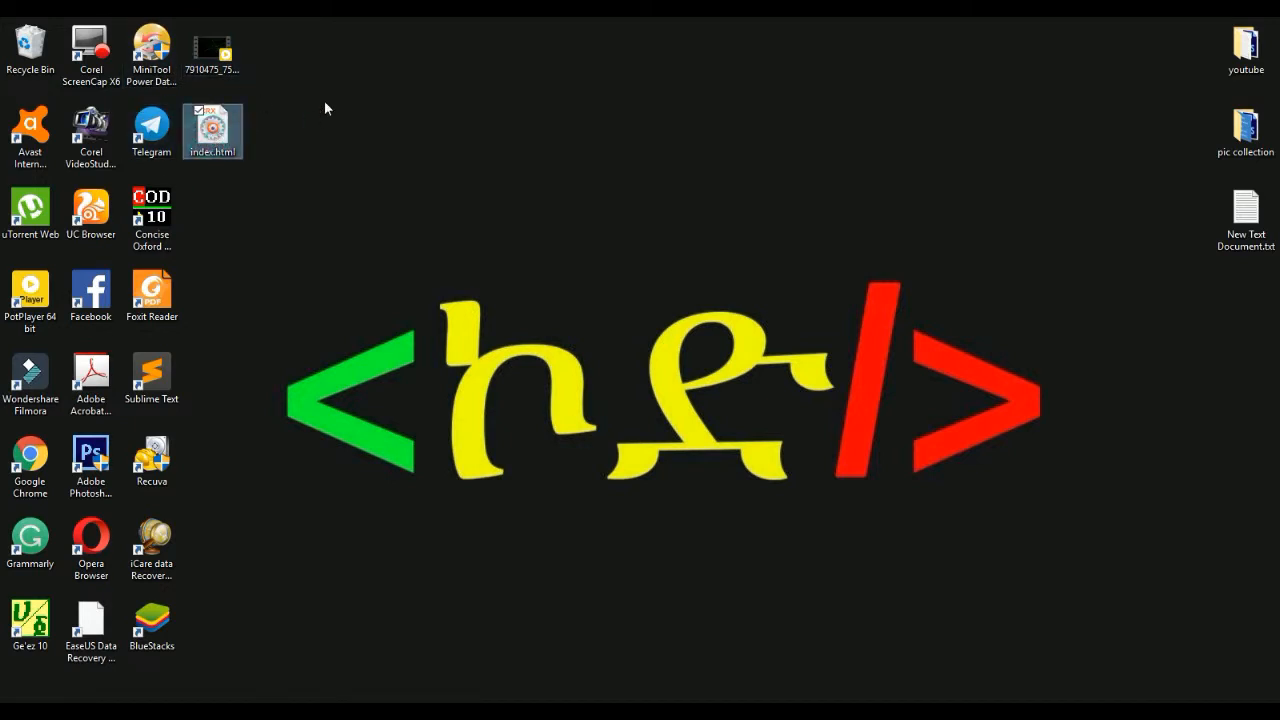
mouse_move(483, 616)
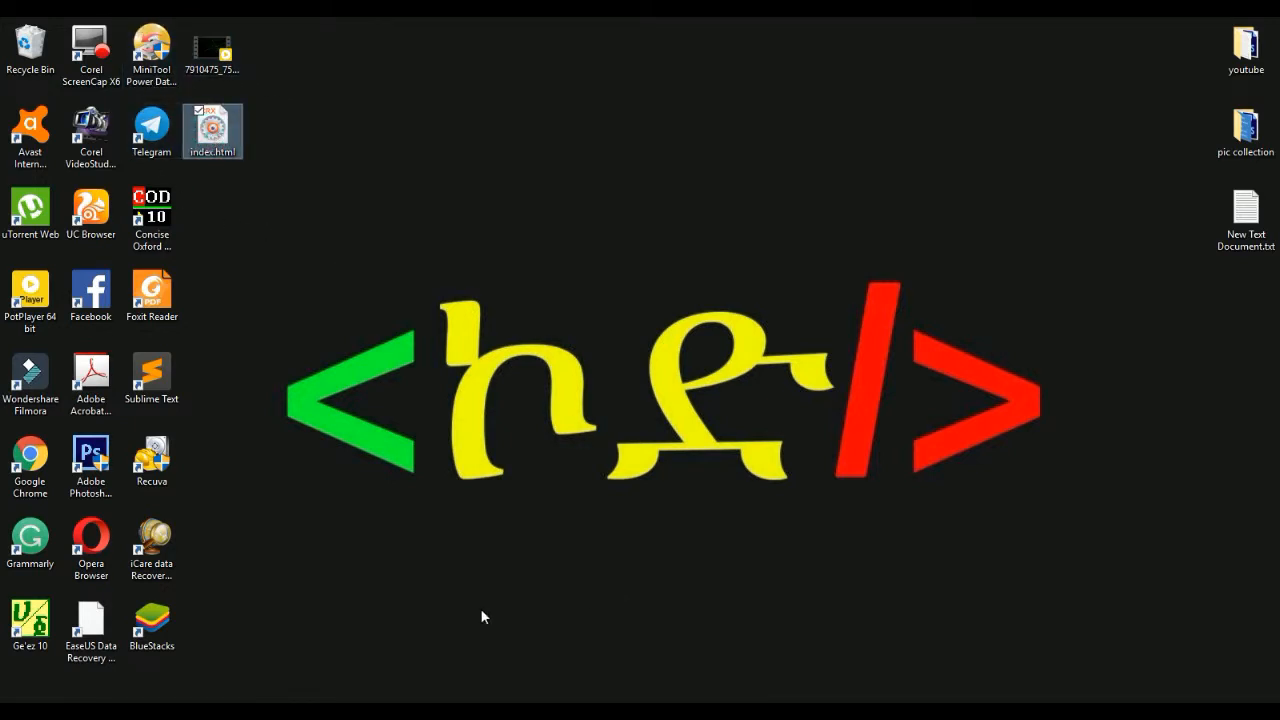
mouse_move(543, 630)
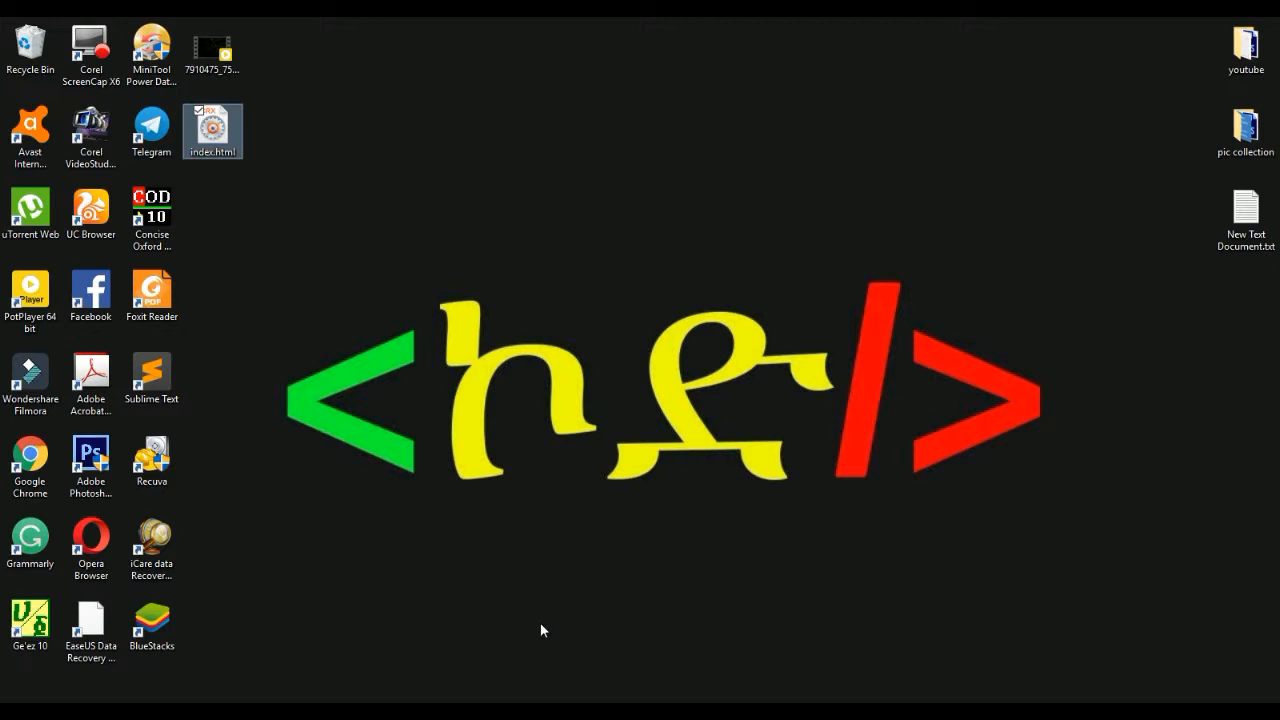
mouse_move(512, 671)
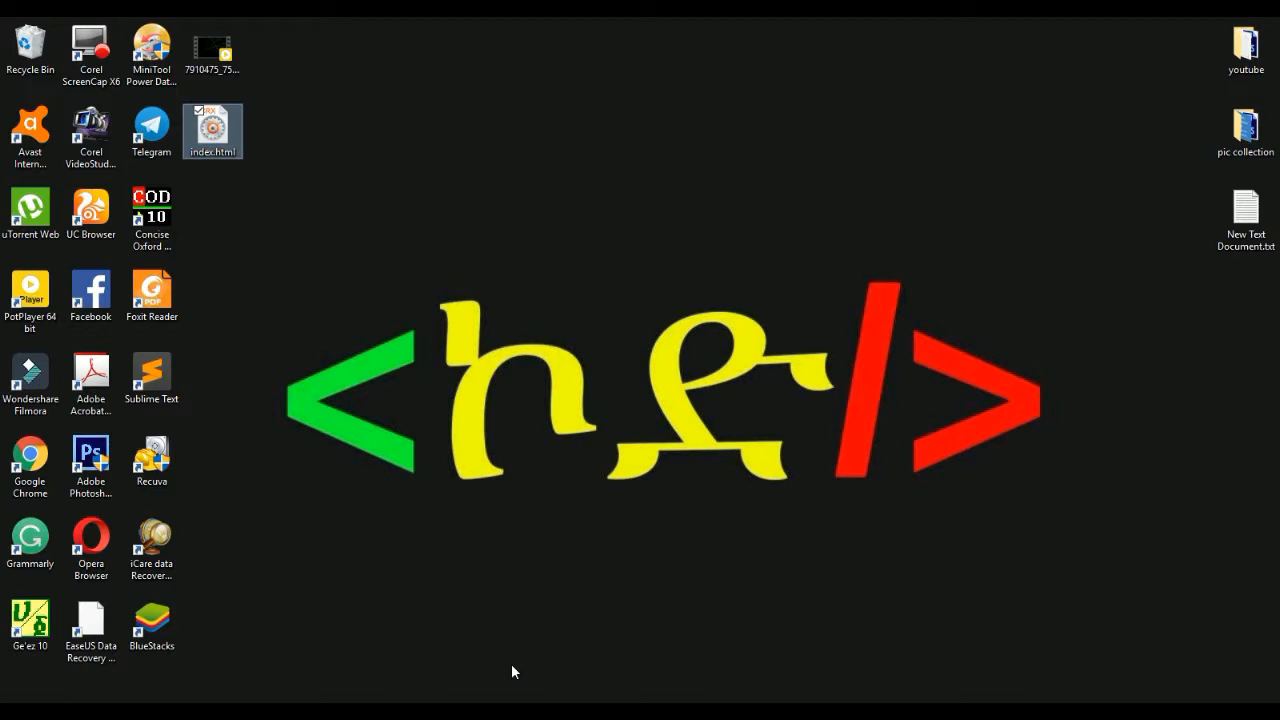
double_click(212, 131)
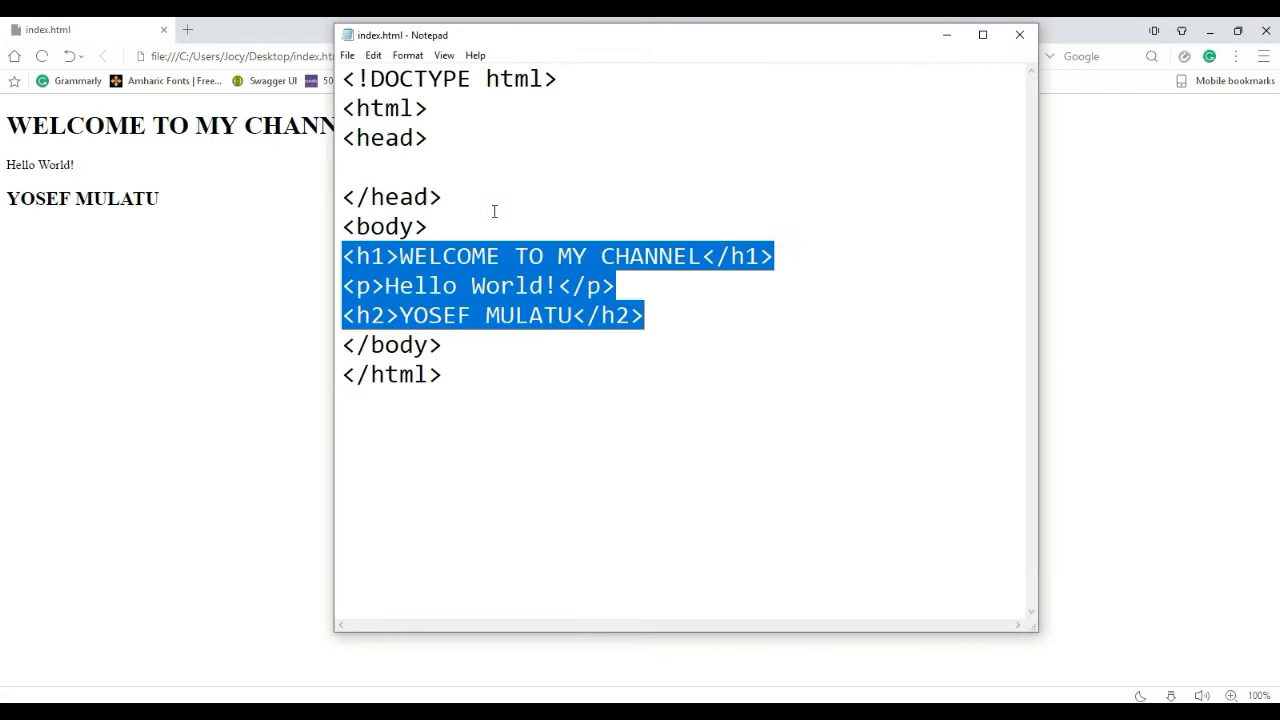
Type <style></style> inside the head and add a blank line between the tags
click(428, 226)
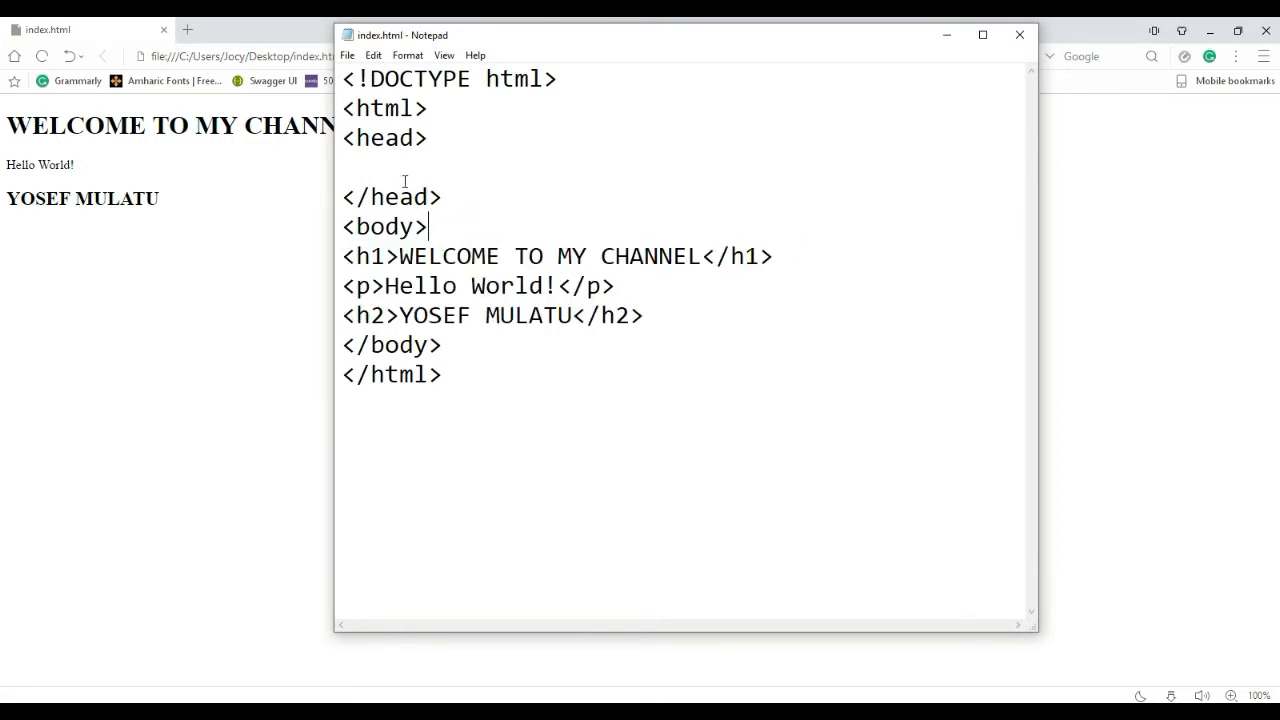
drag(343, 138, 441, 197)
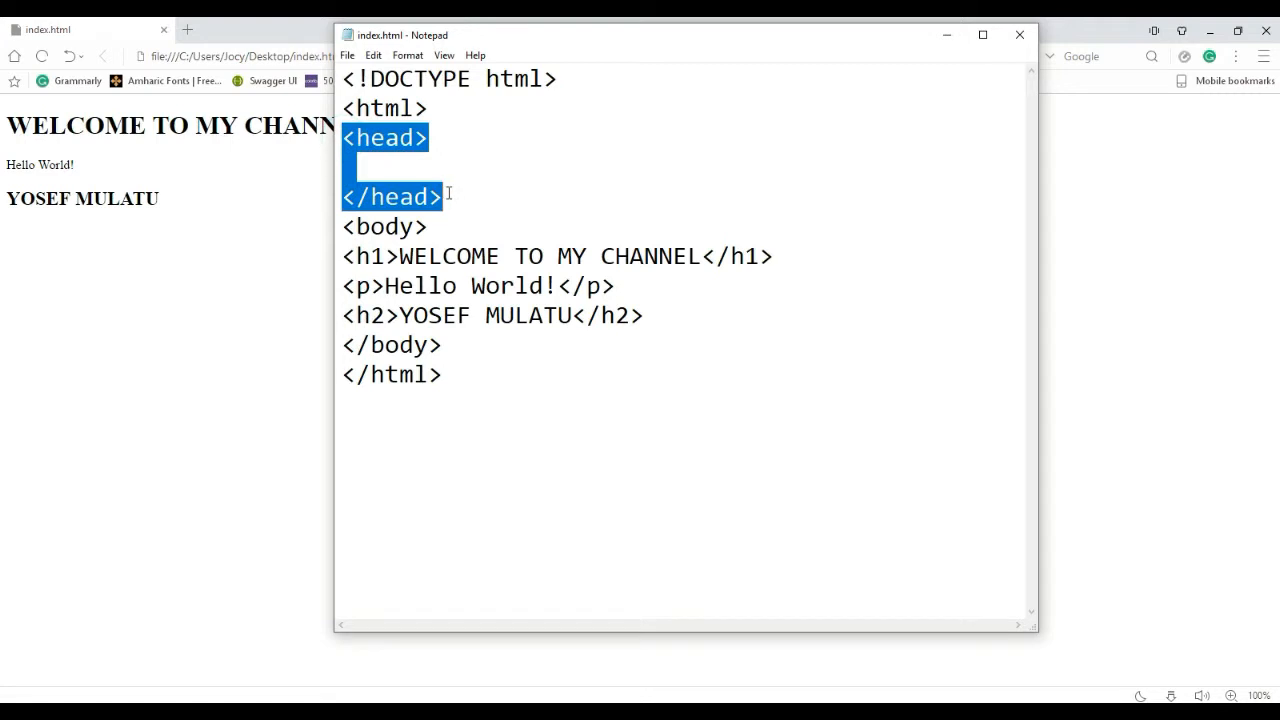
click(416, 165)
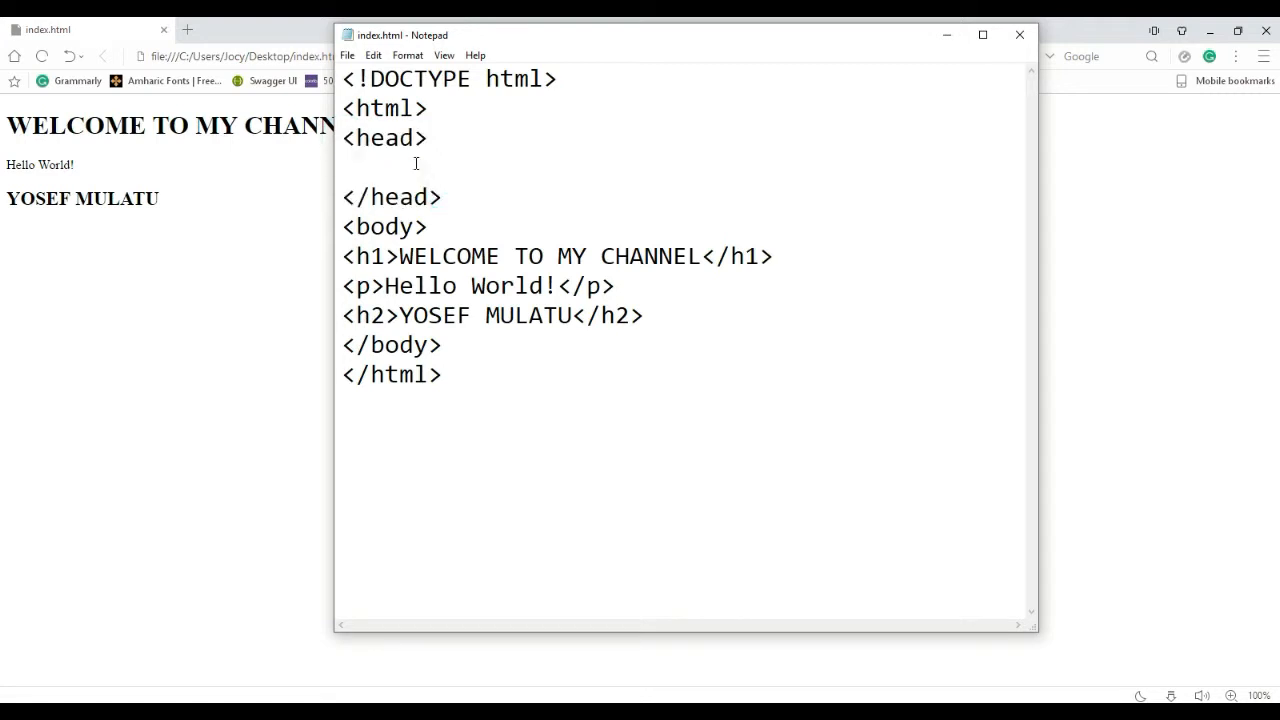
text(<>)
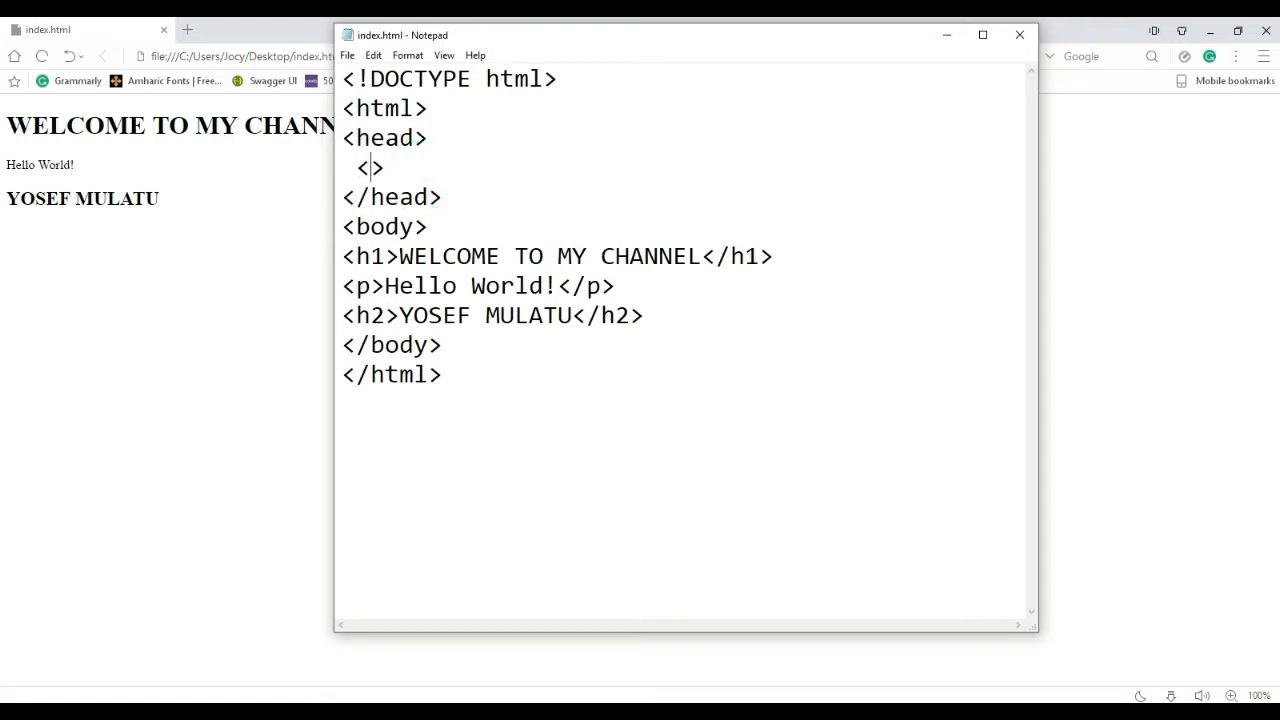
text(style)
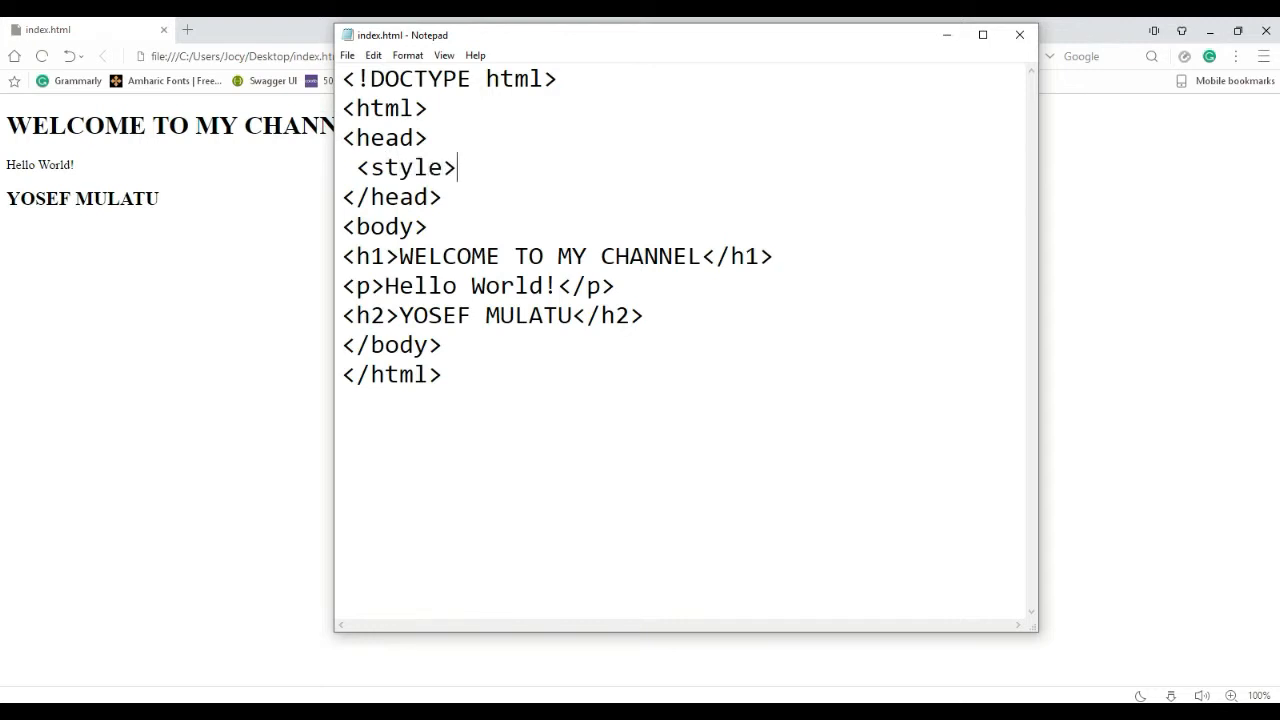
text(</)
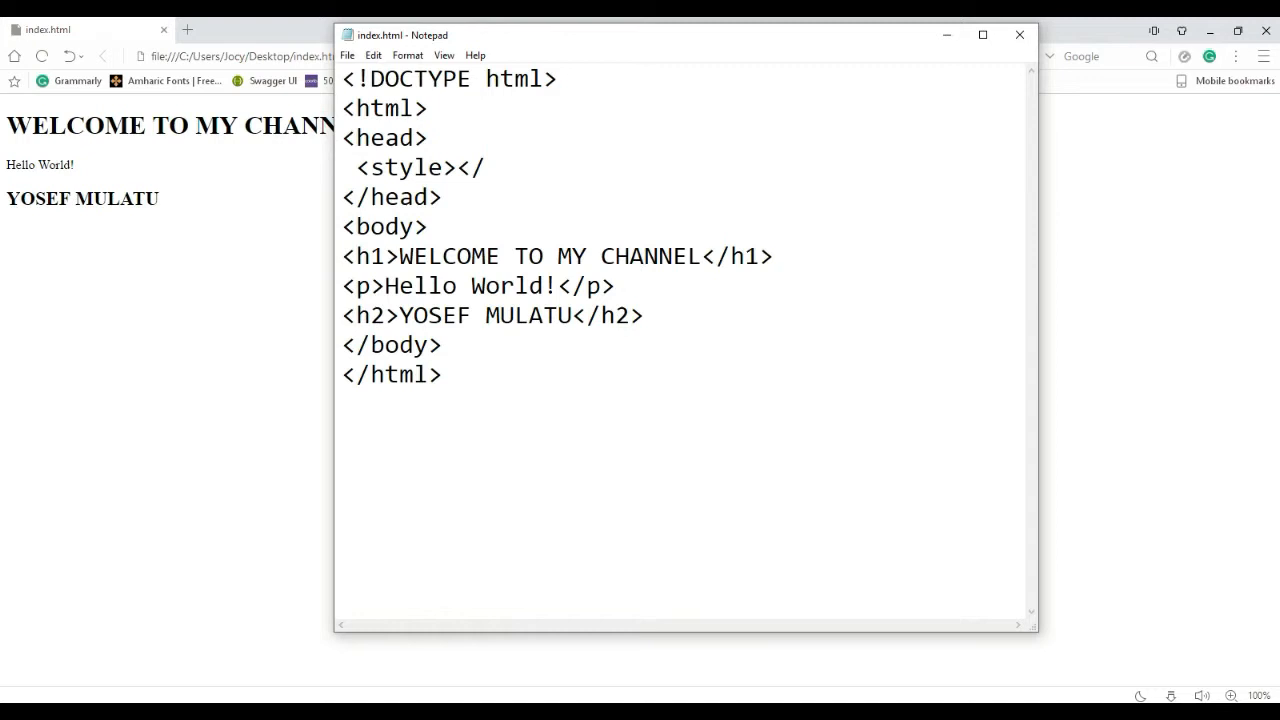
text(styl)
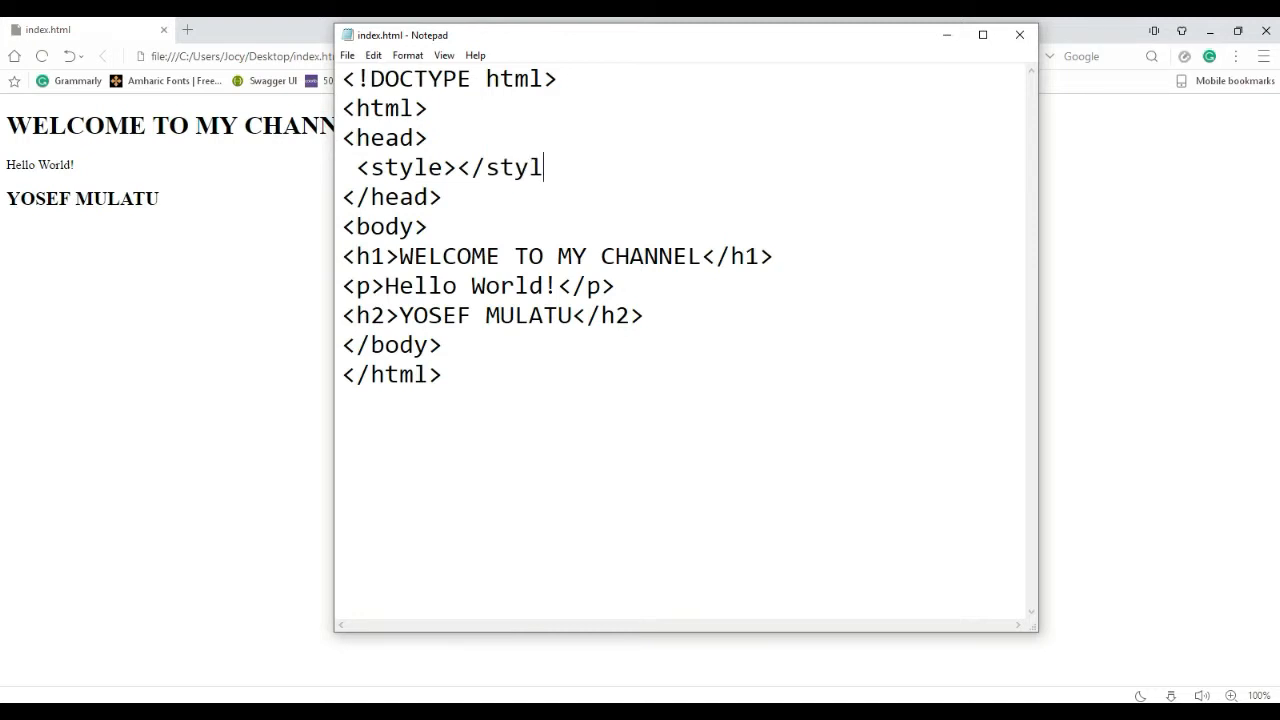
text(e>)
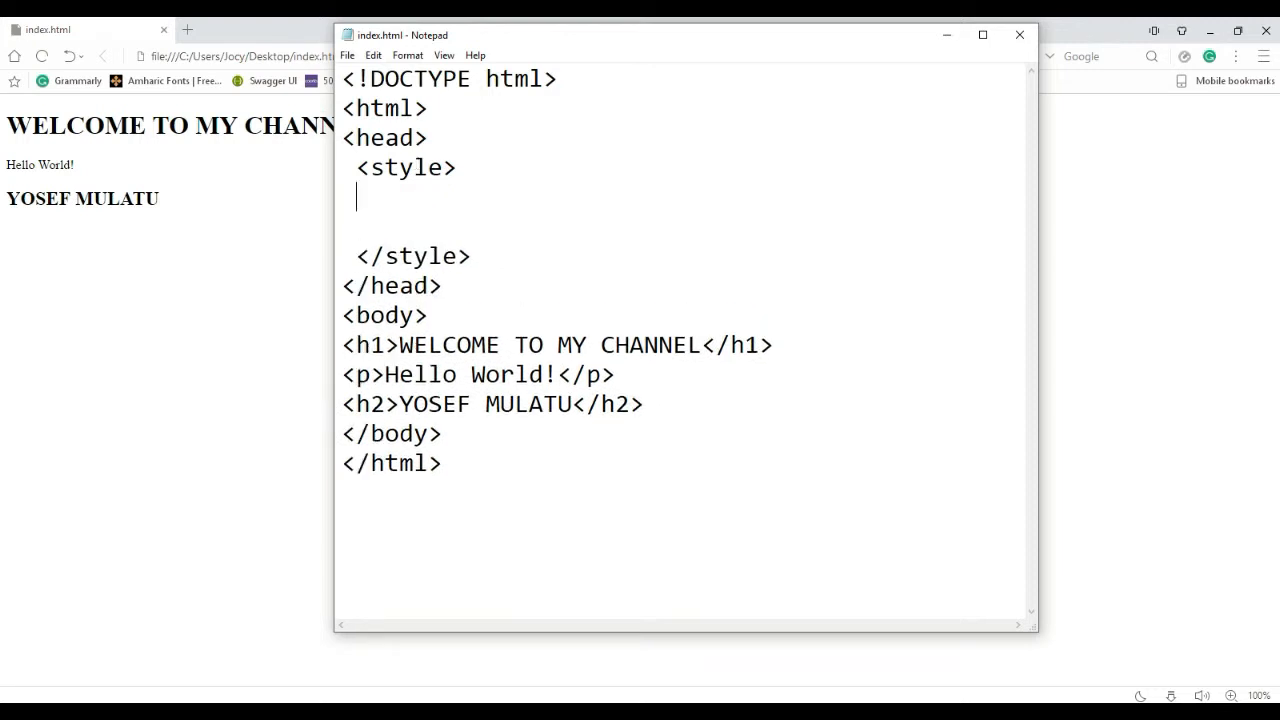
key(enter)
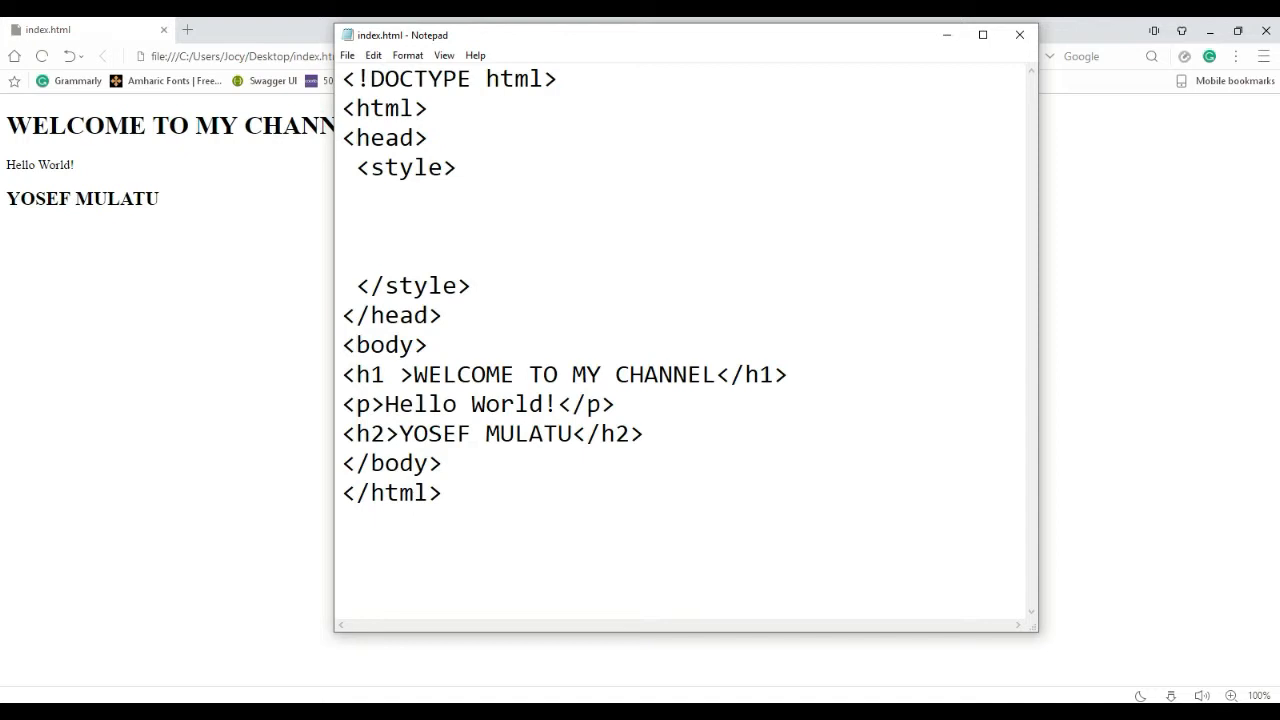
text(sty)
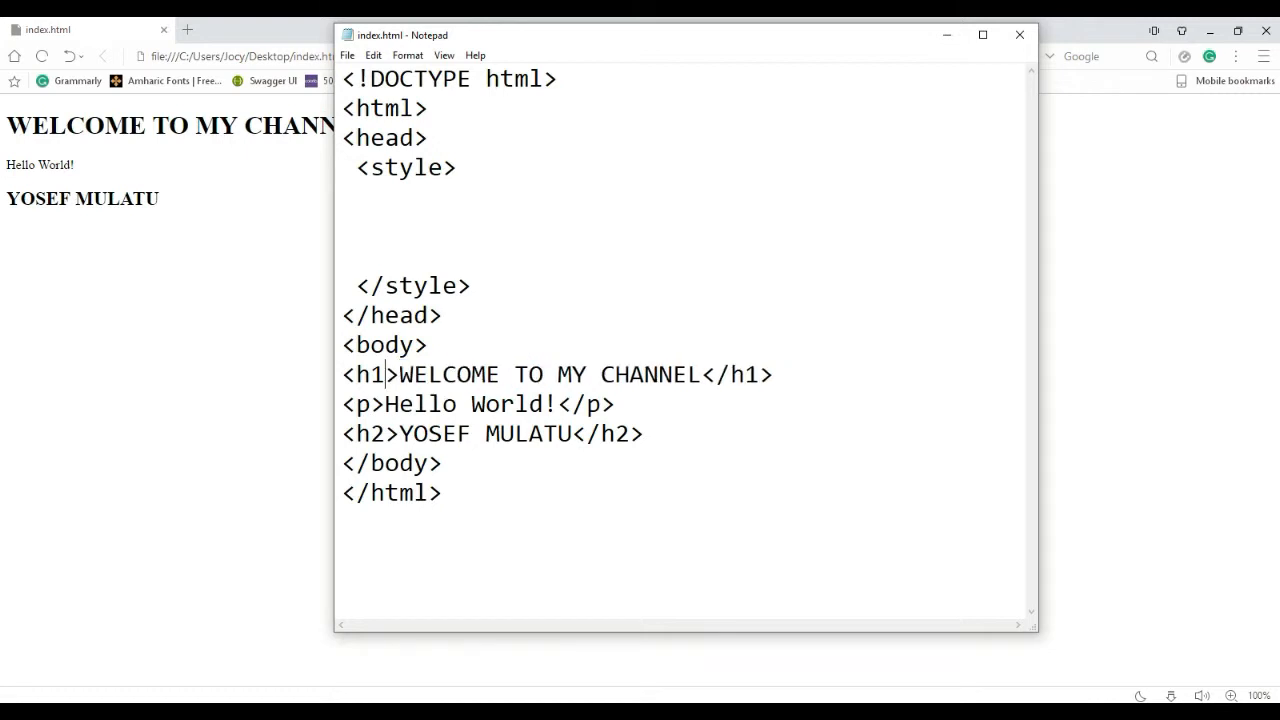
click(435, 374)
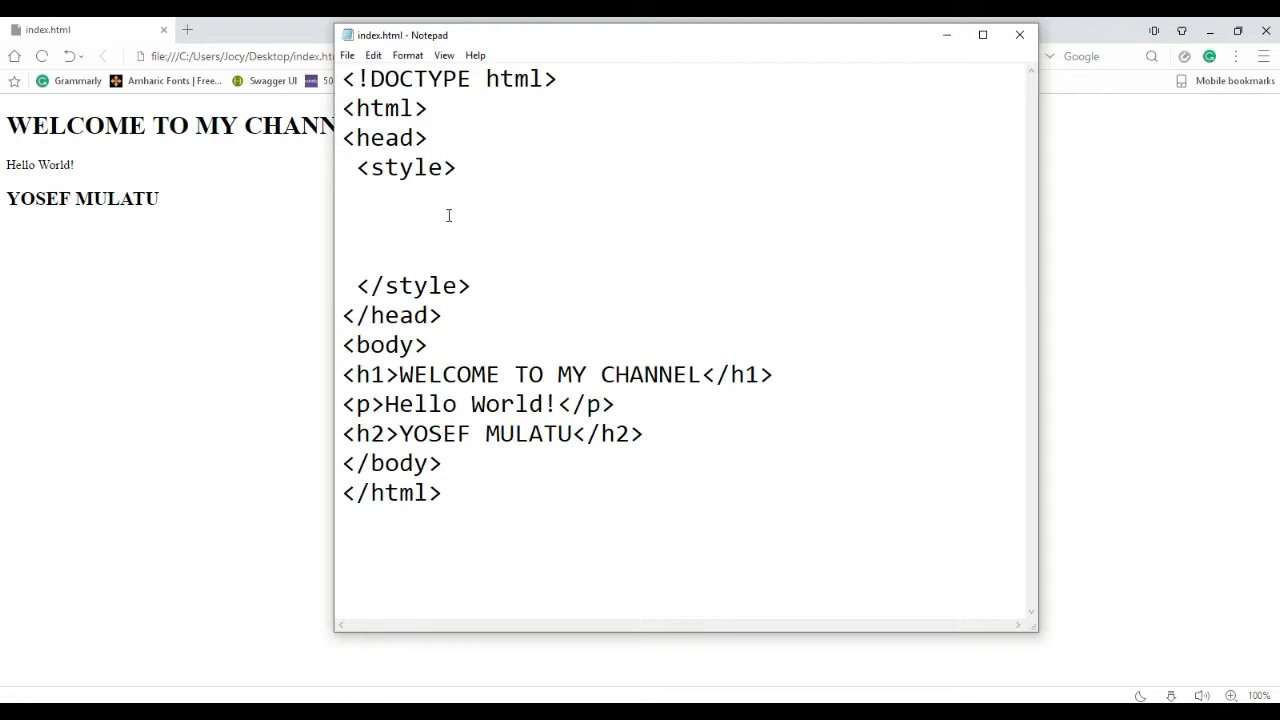
click(358, 225)
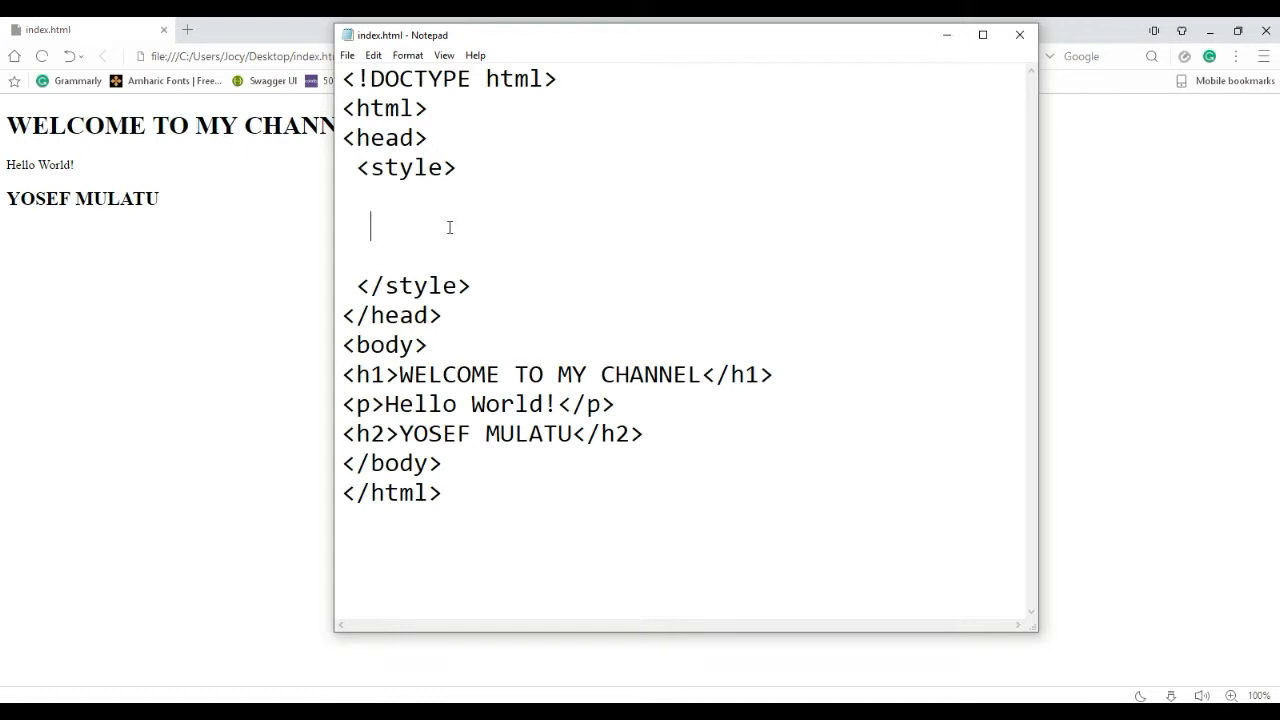
Write the h1 selector in the style block with its braces on separate lines
text(h1)
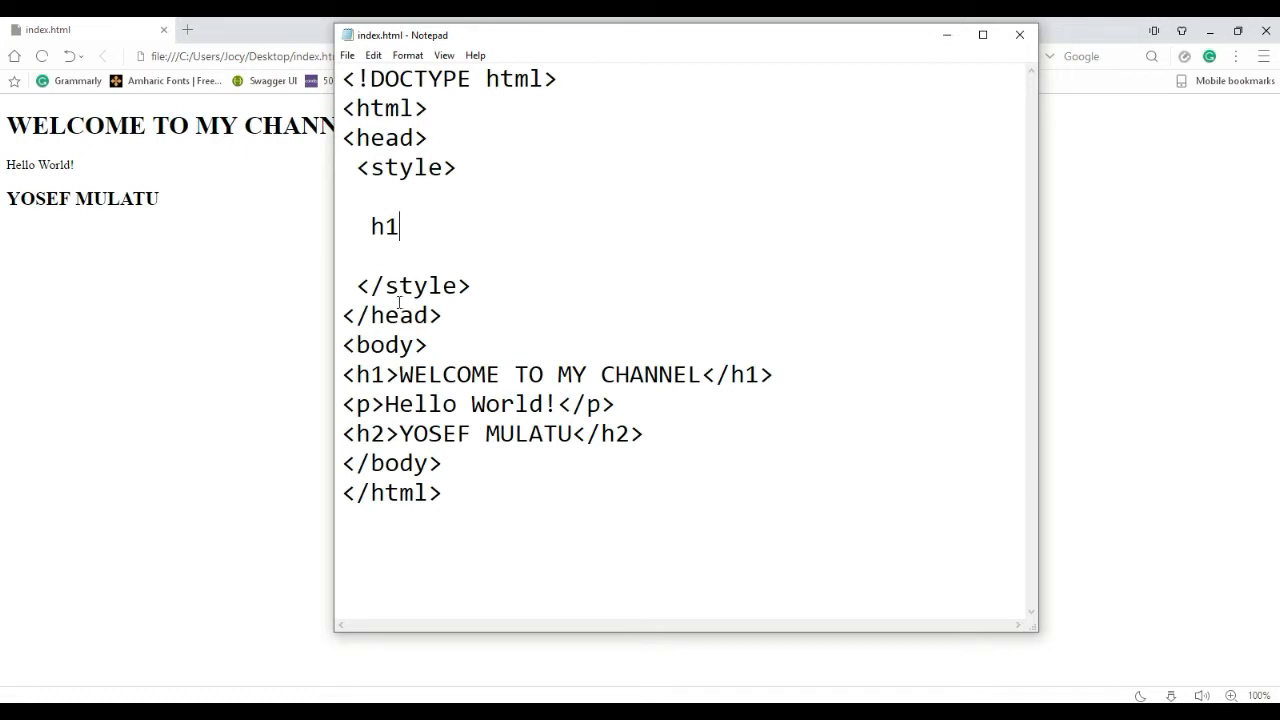
double_click(383, 226)
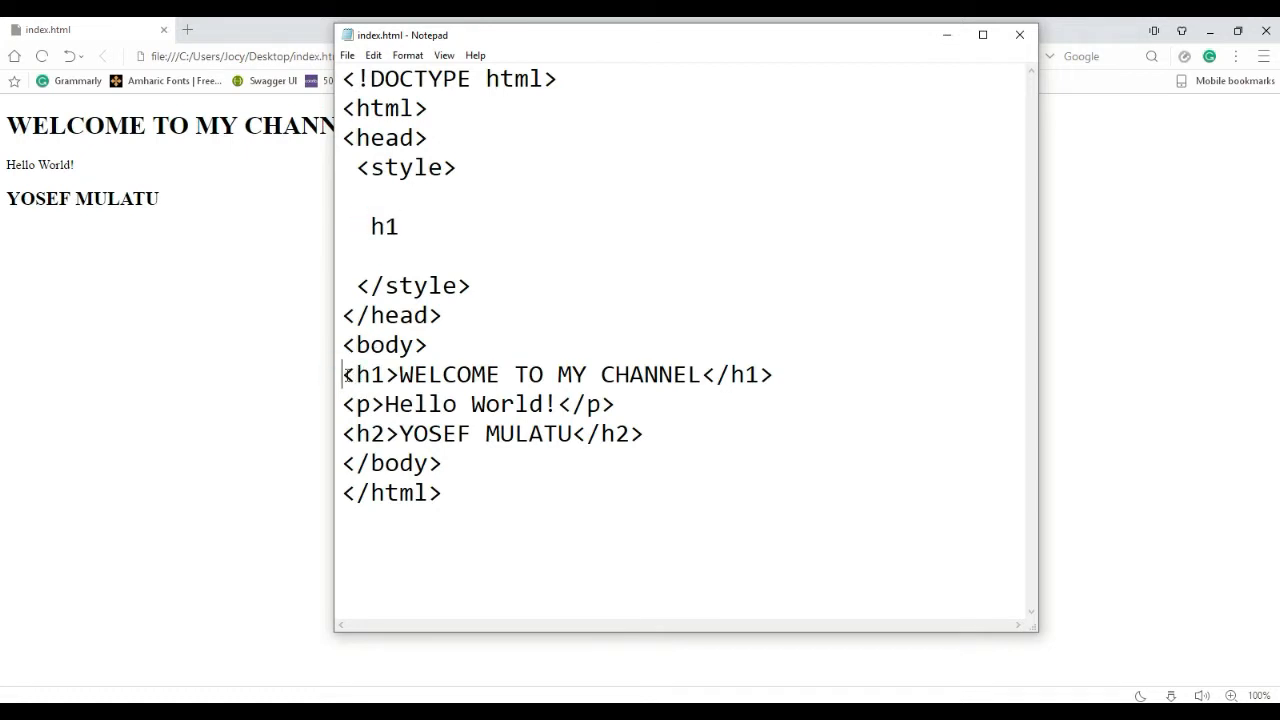
double_click(347, 374)
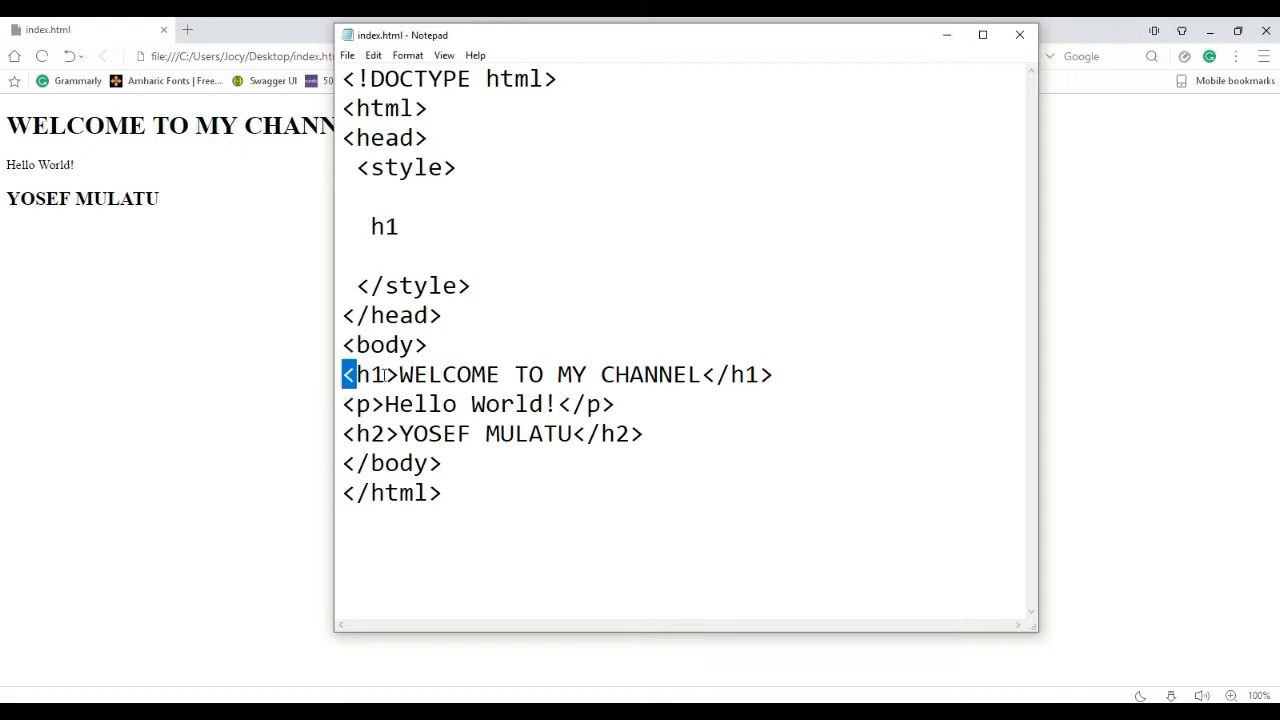
click(393, 374)
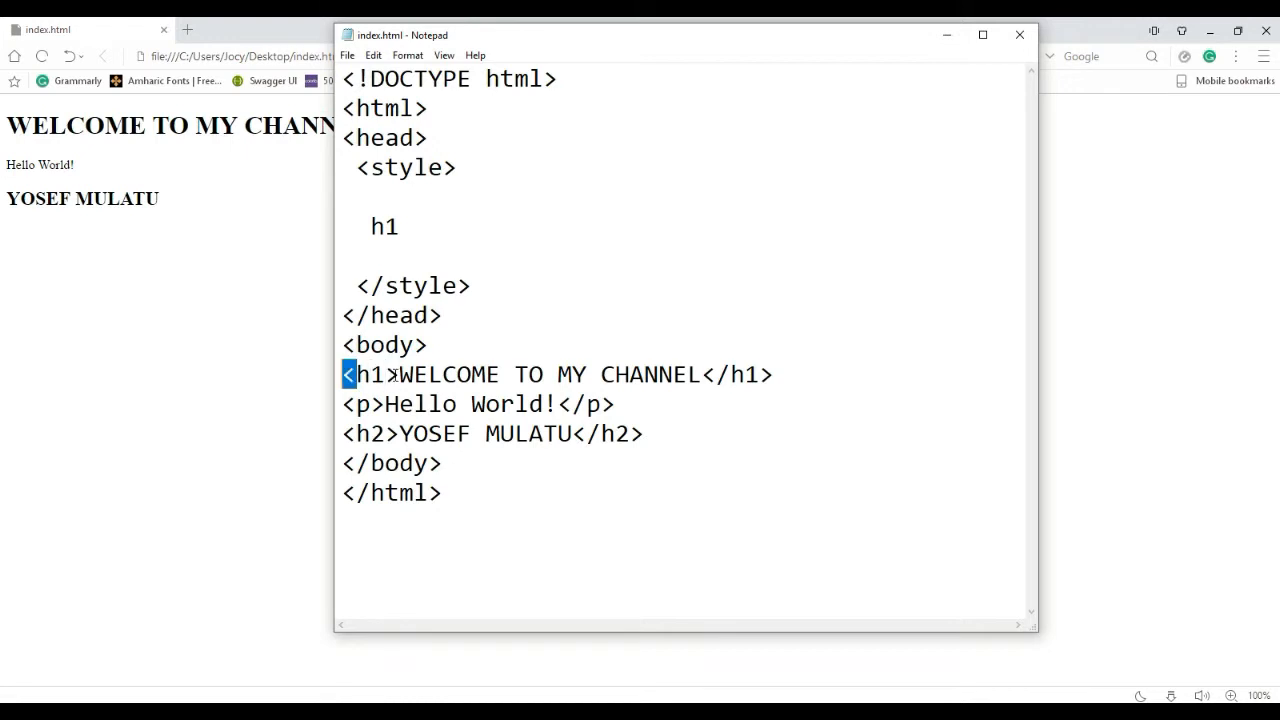
click(400, 225)
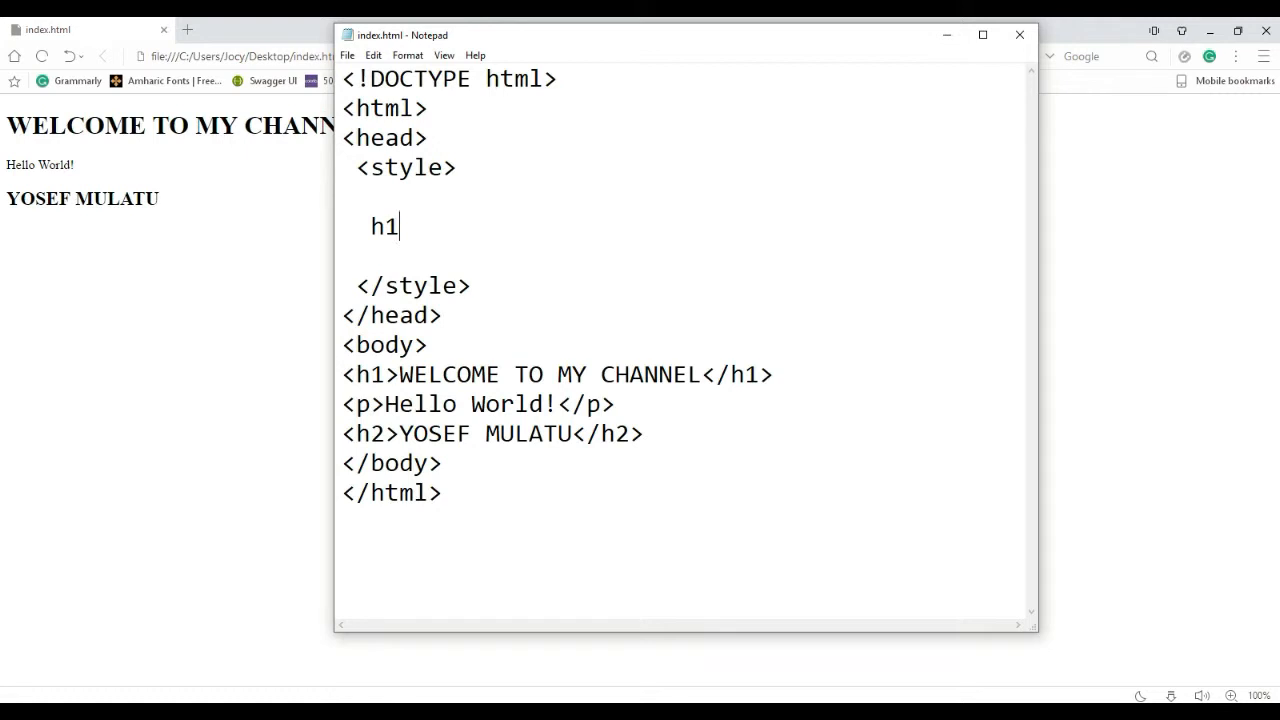
text({)
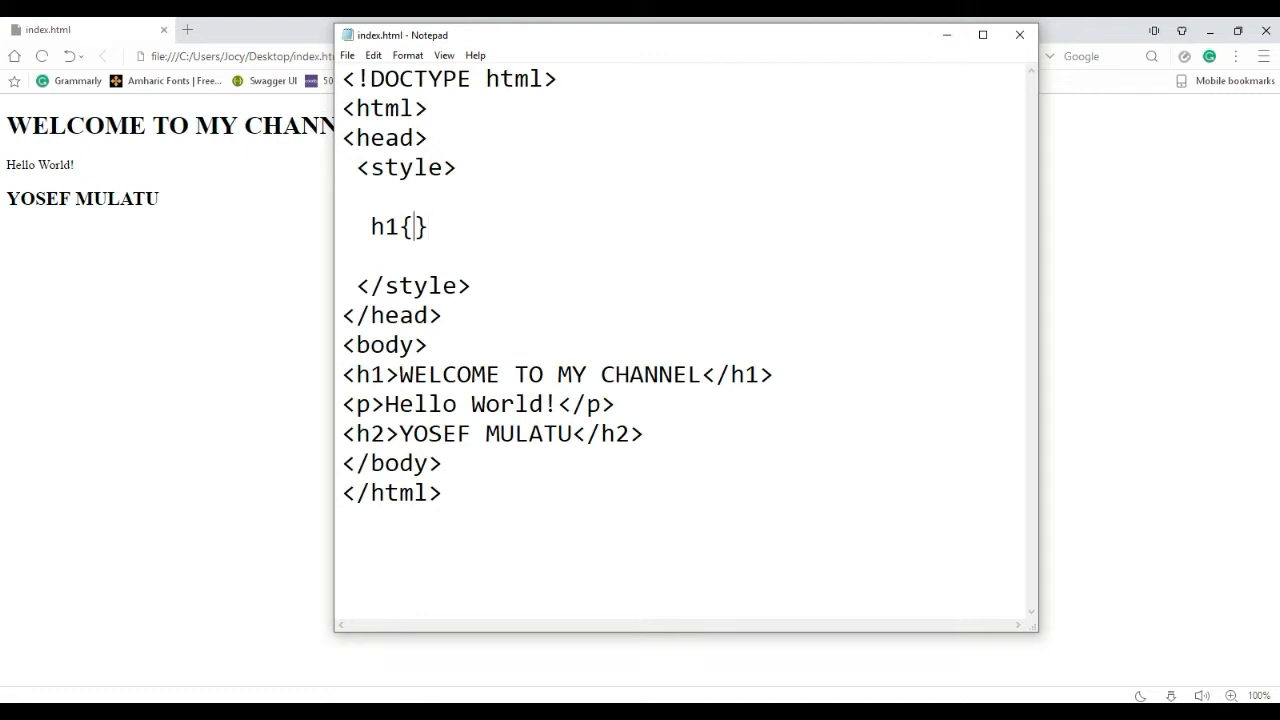
key(enter)
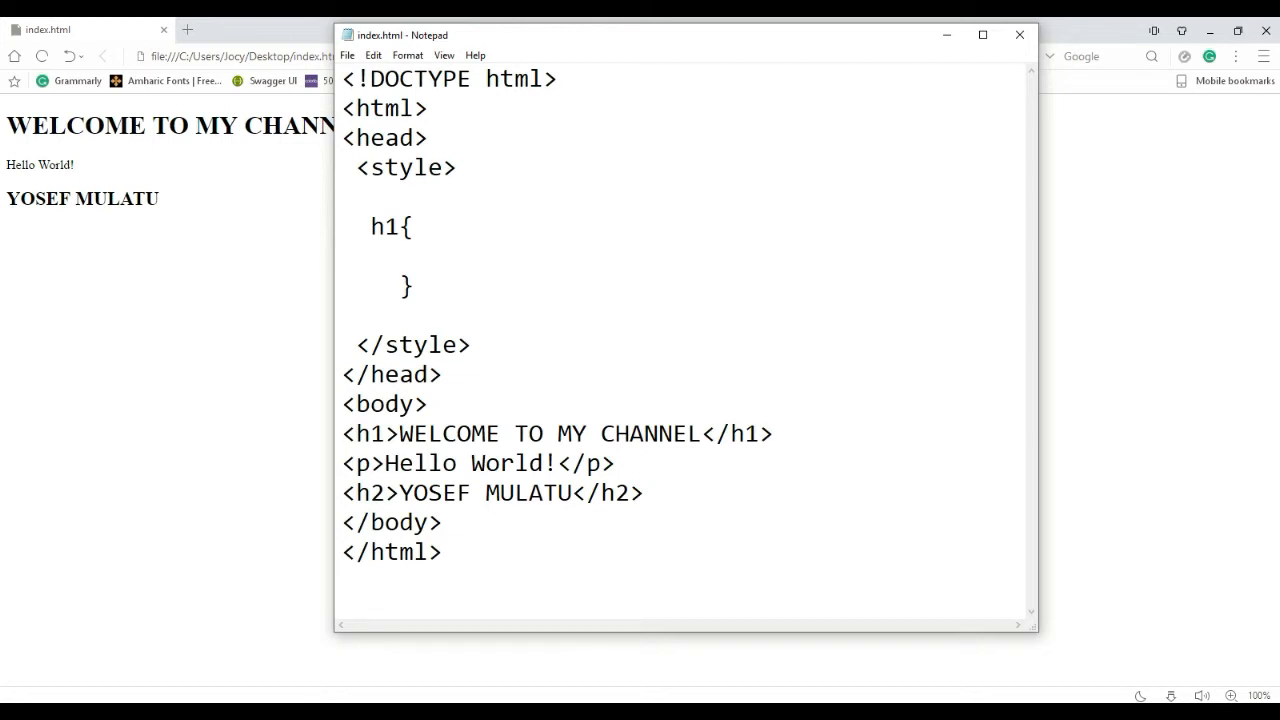
Inside the h1 rule, write the declaration color: red;
double_click(384, 226)
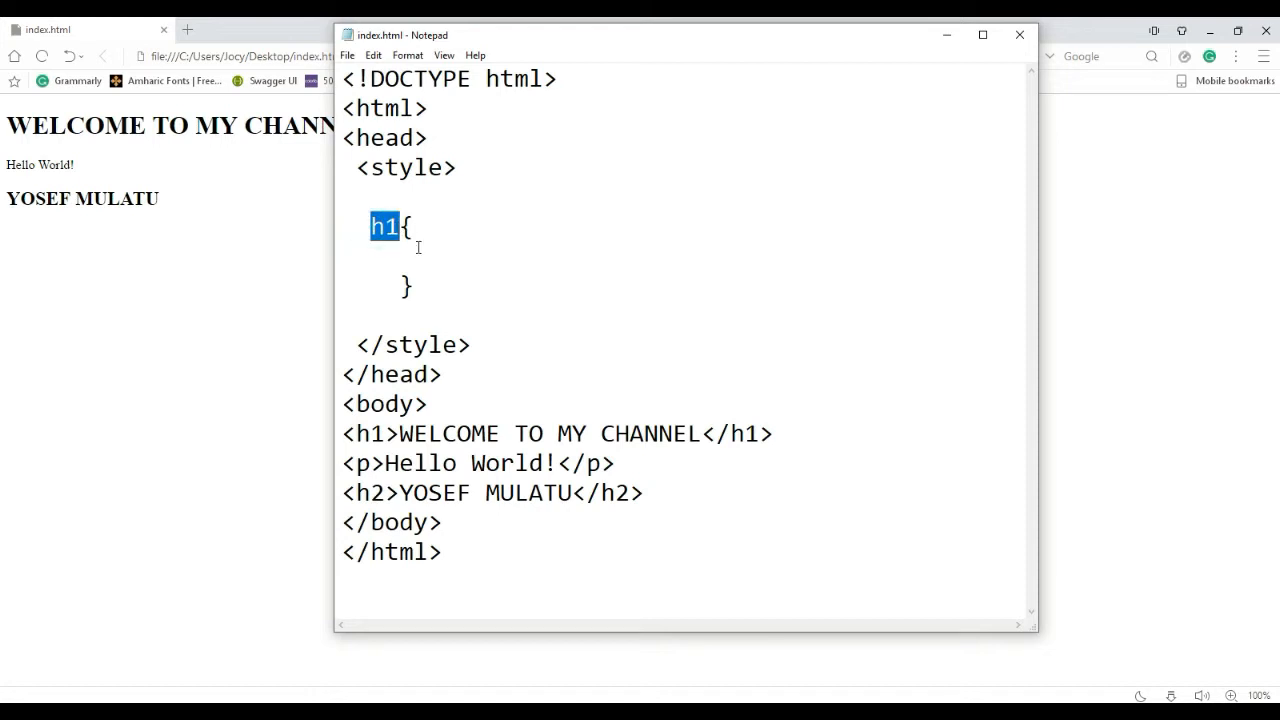
click(457, 257)
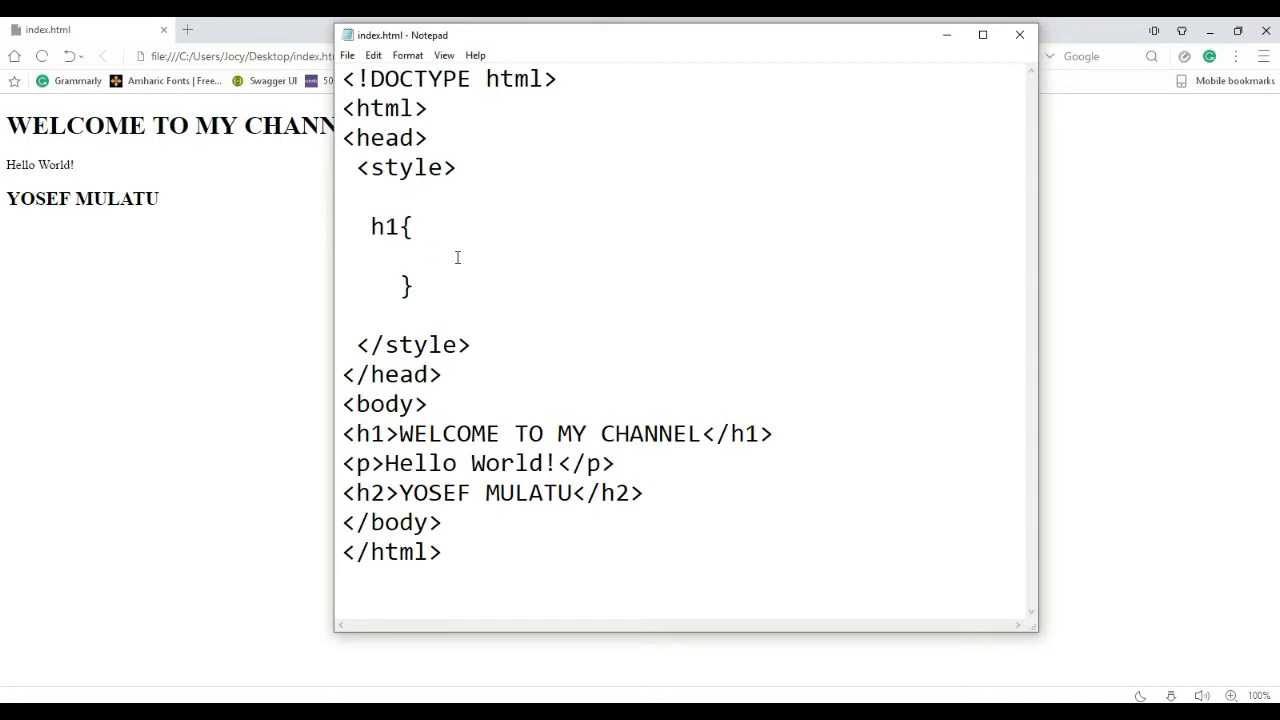
click(430, 256)
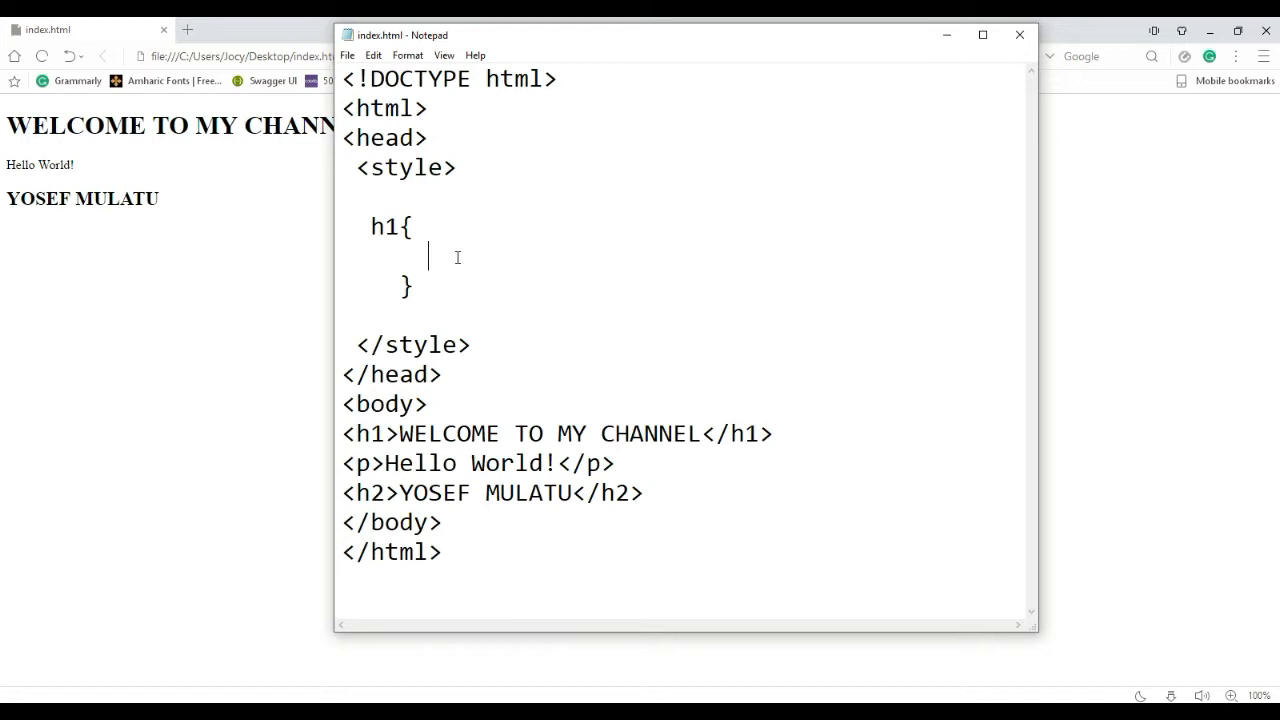
mouse_move(403, 215)
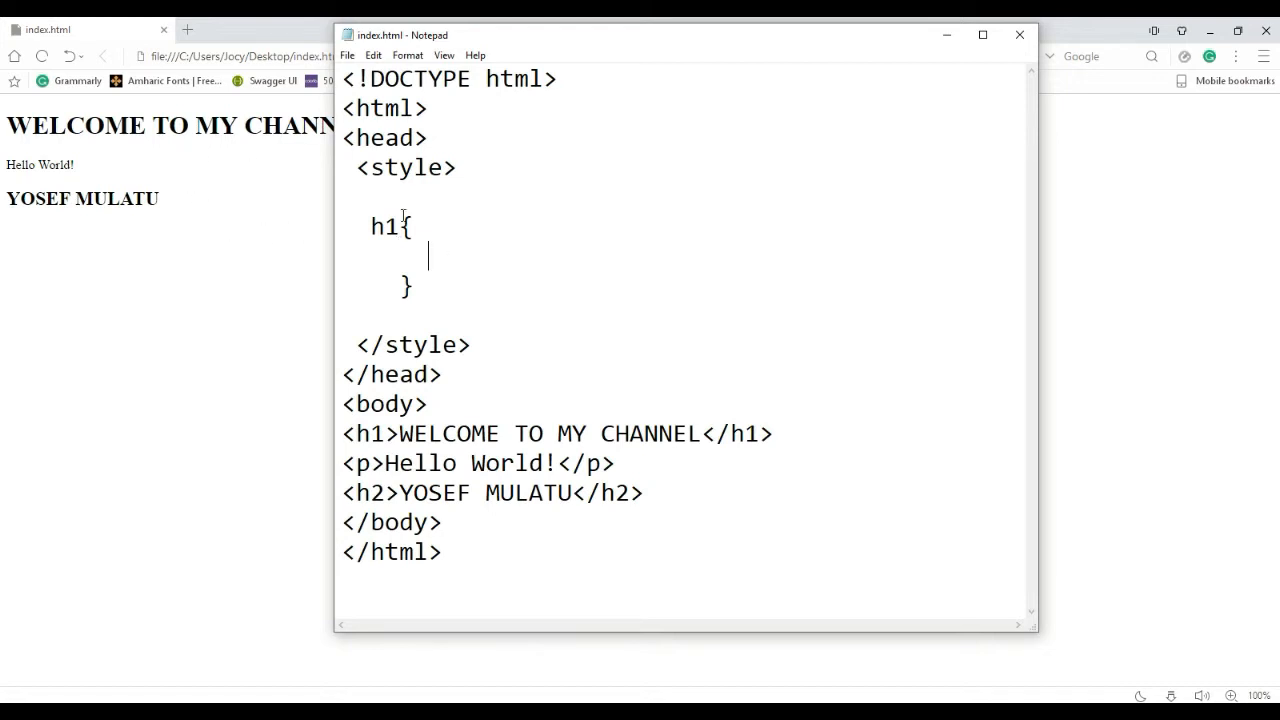
text(color:)
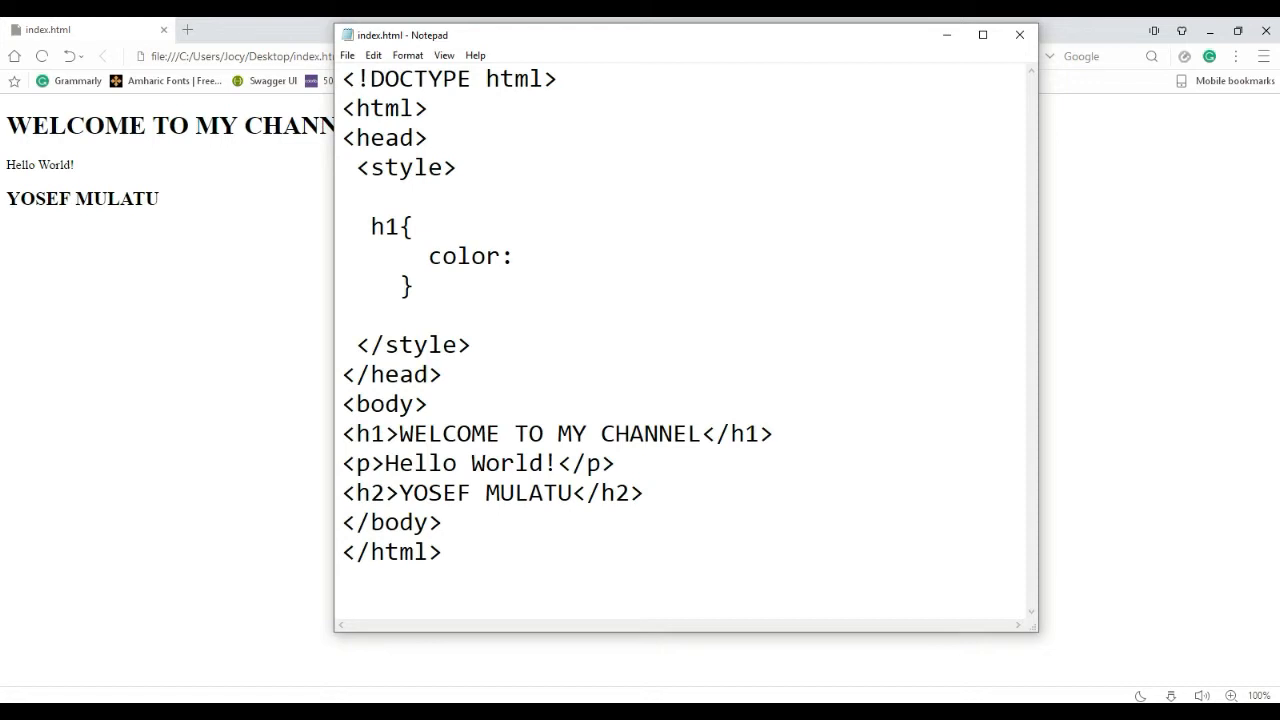
click(530, 256)
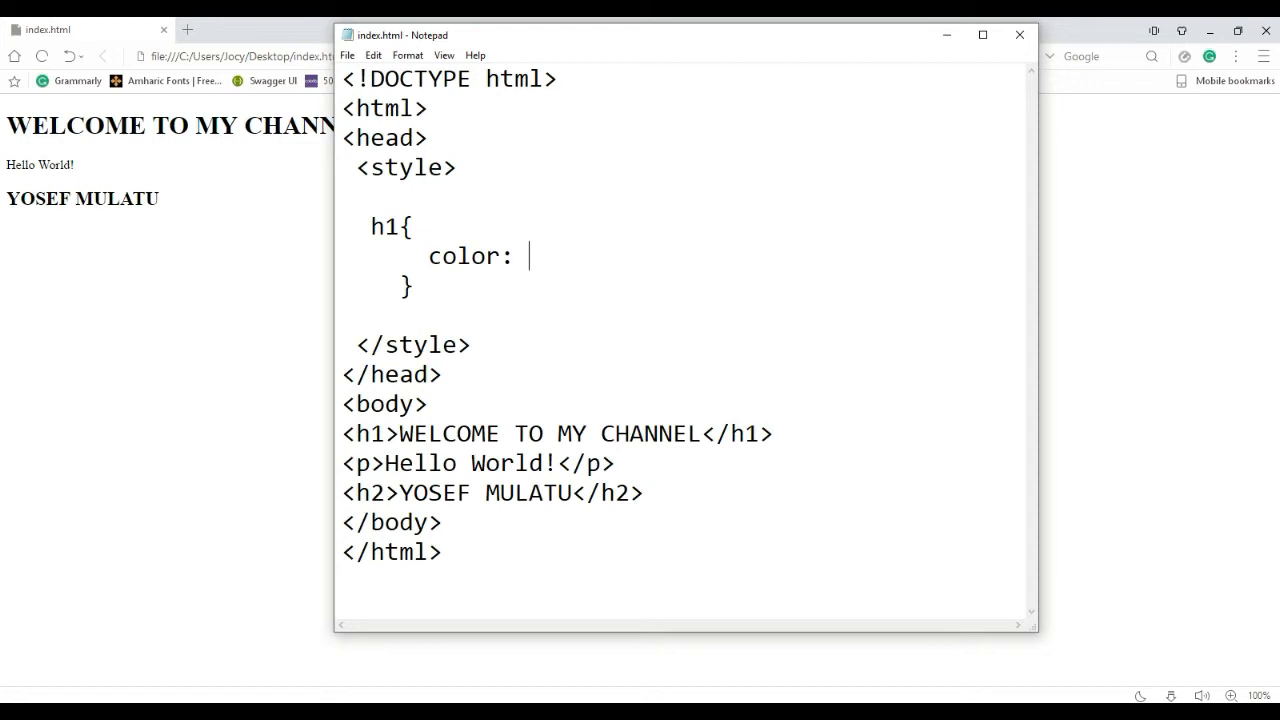
text(red)
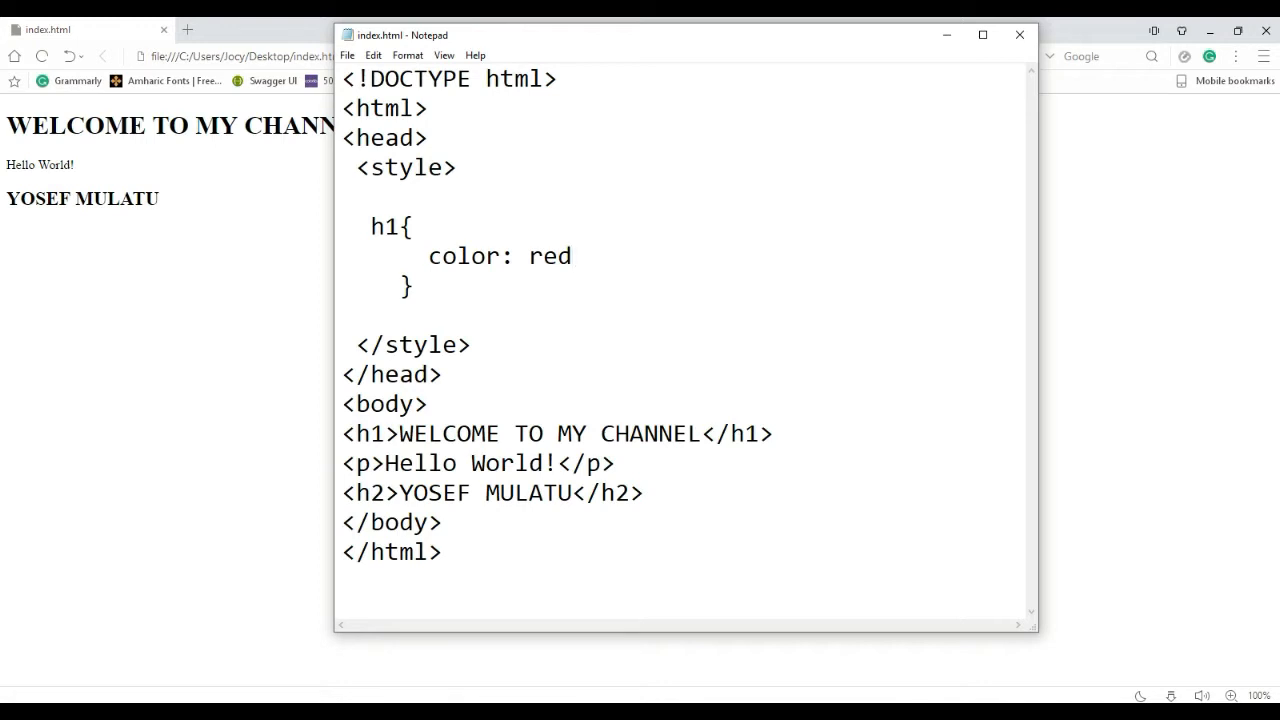
text(;)
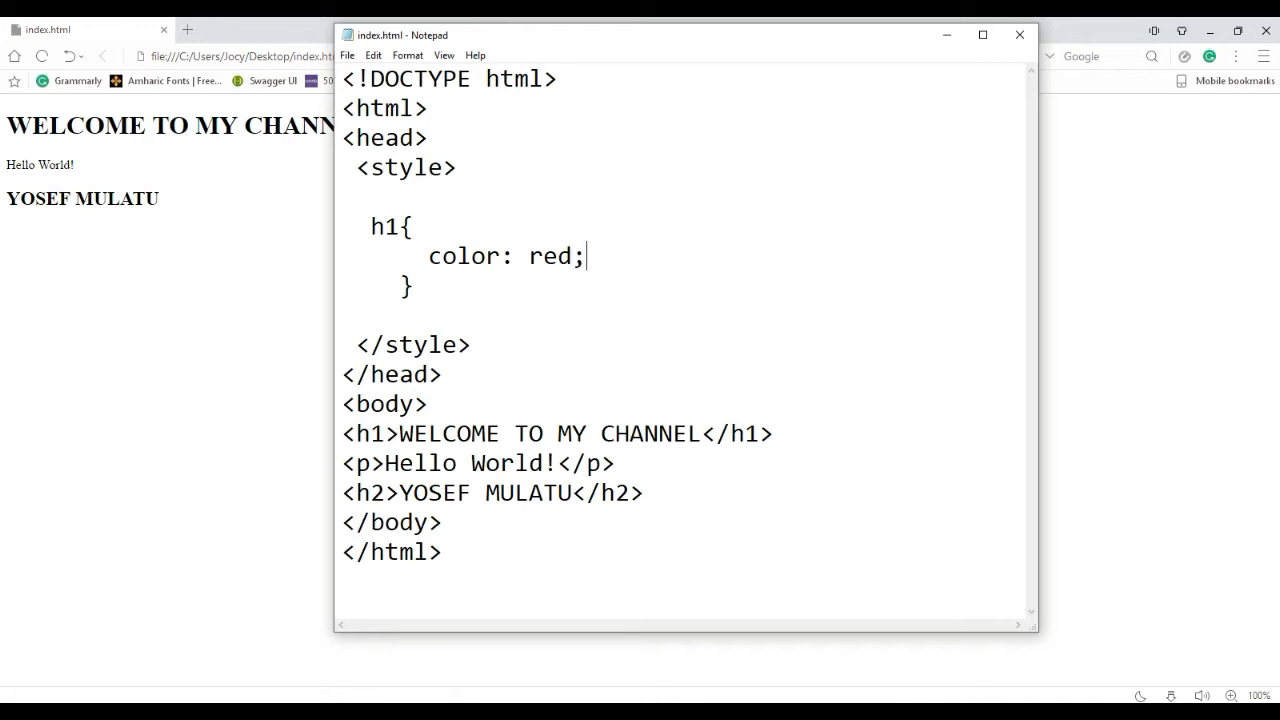
drag(588, 256, 560, 256)
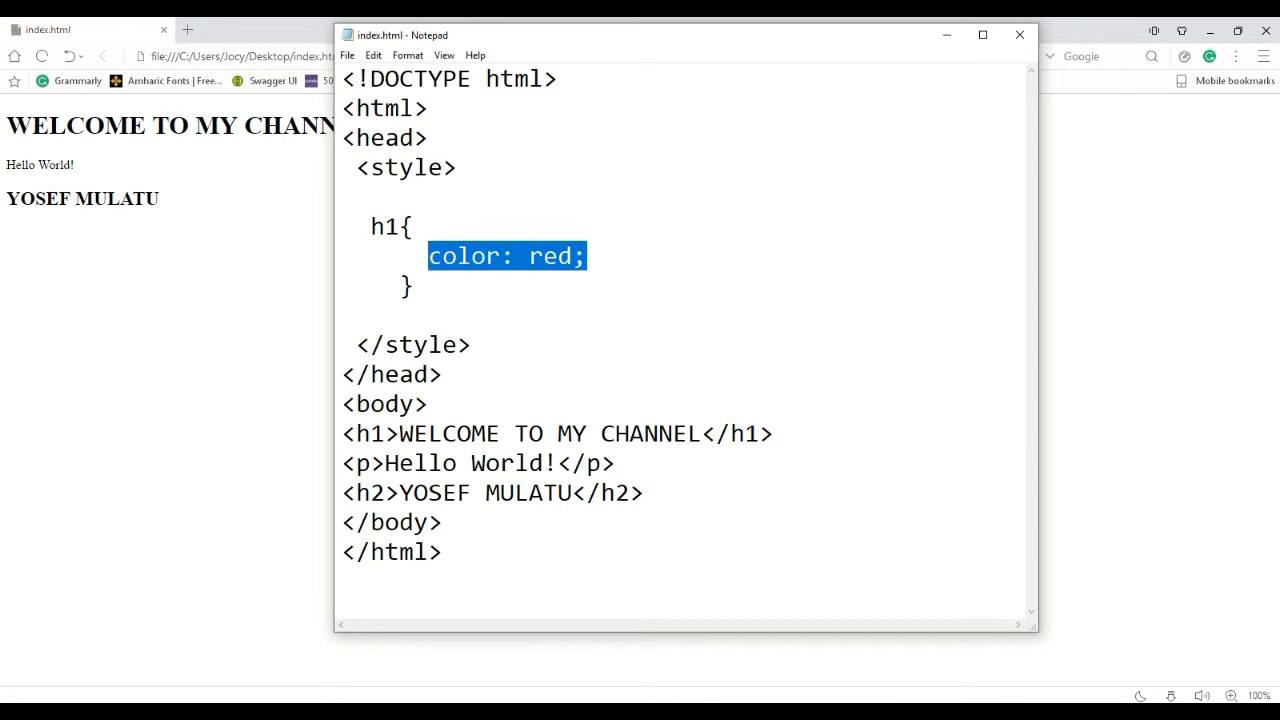
Remove the extra blank line from the h1 rule, then open the File menu
click(430, 256)
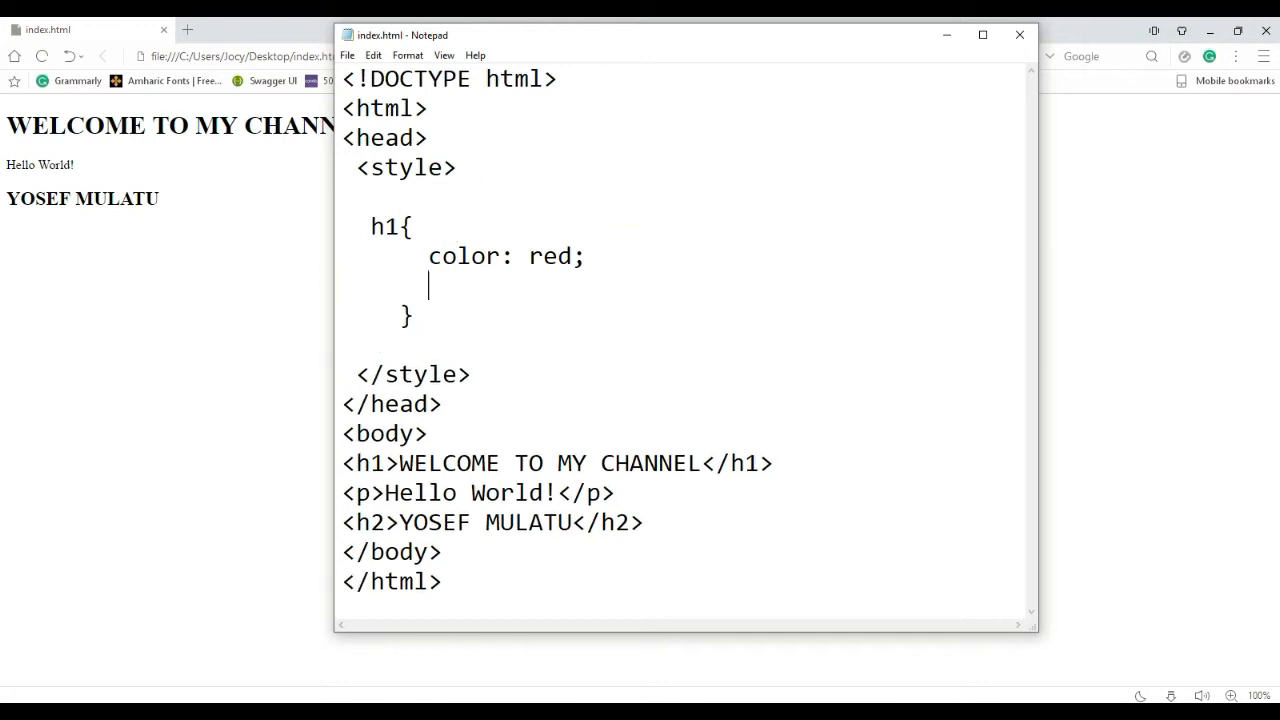
key(Backspace)
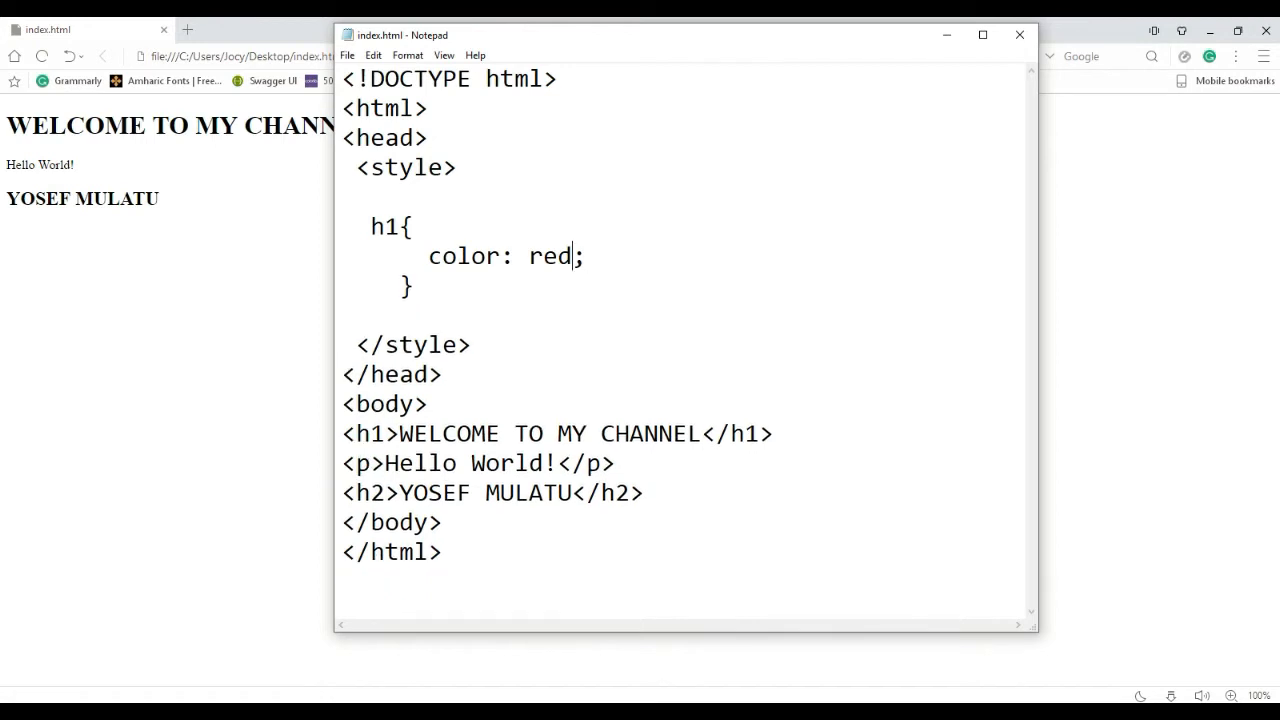
double_click(456, 256)
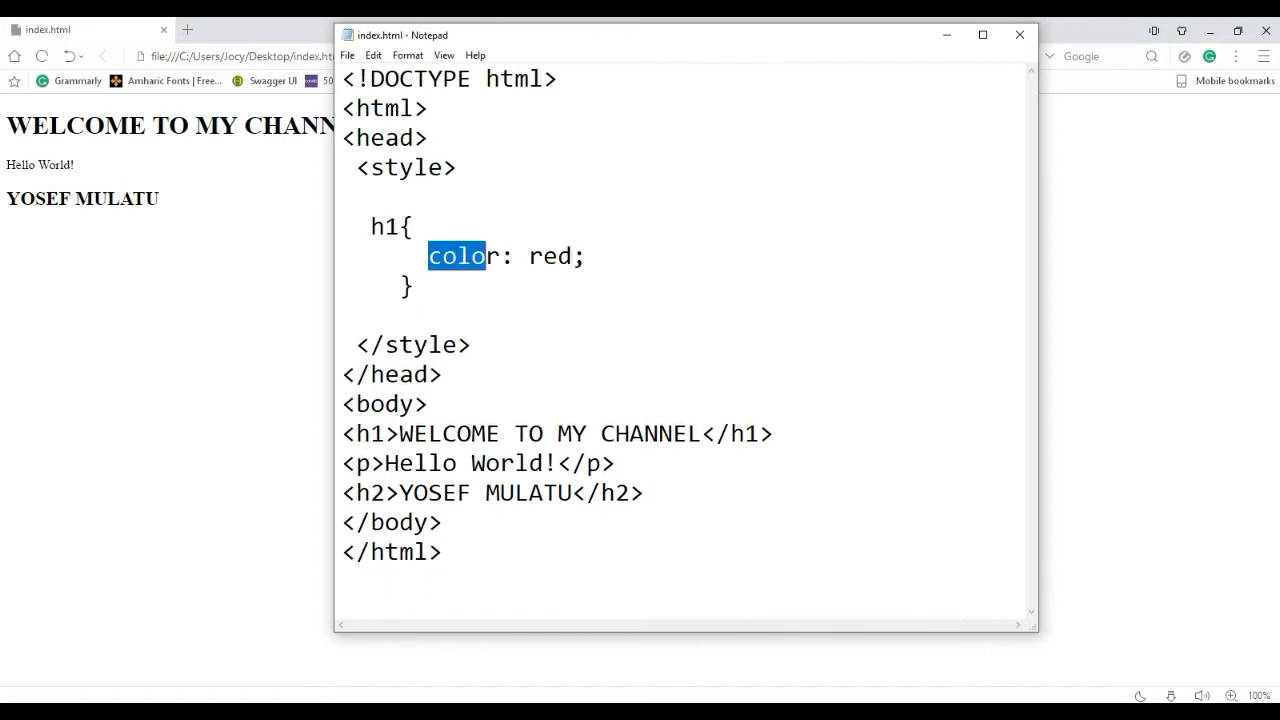
click(528, 256)
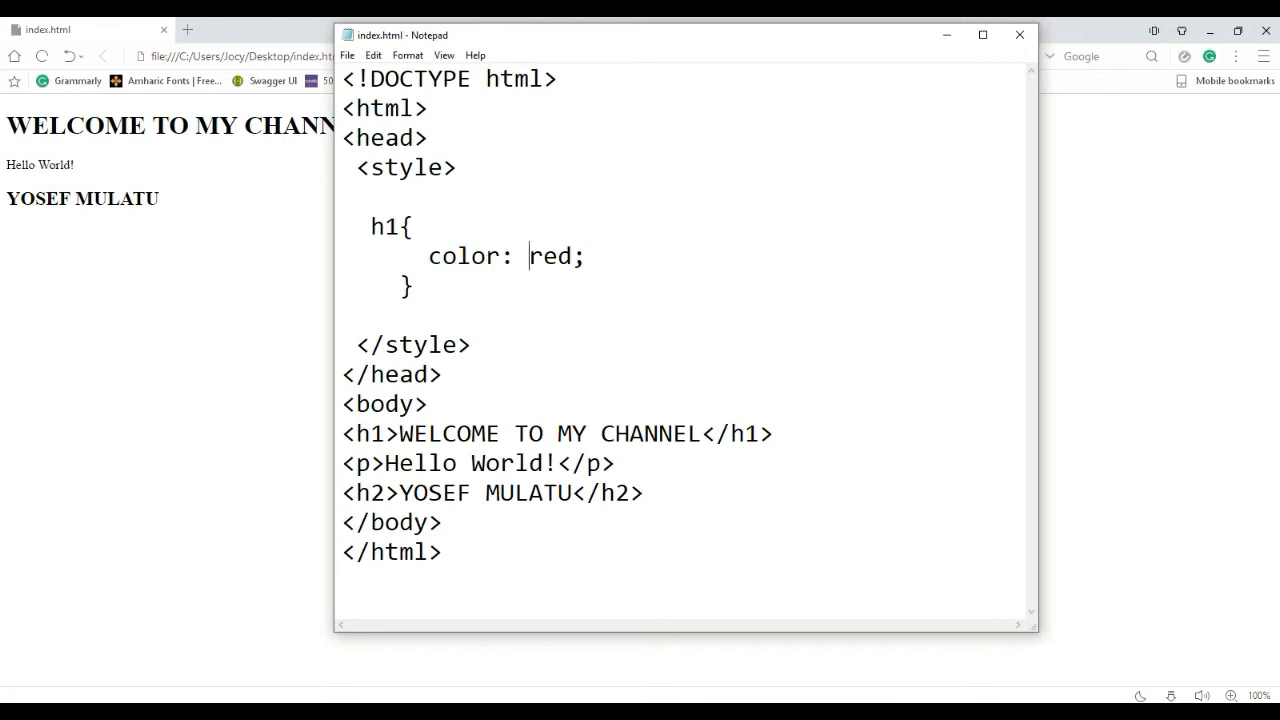
double_click(550, 256)
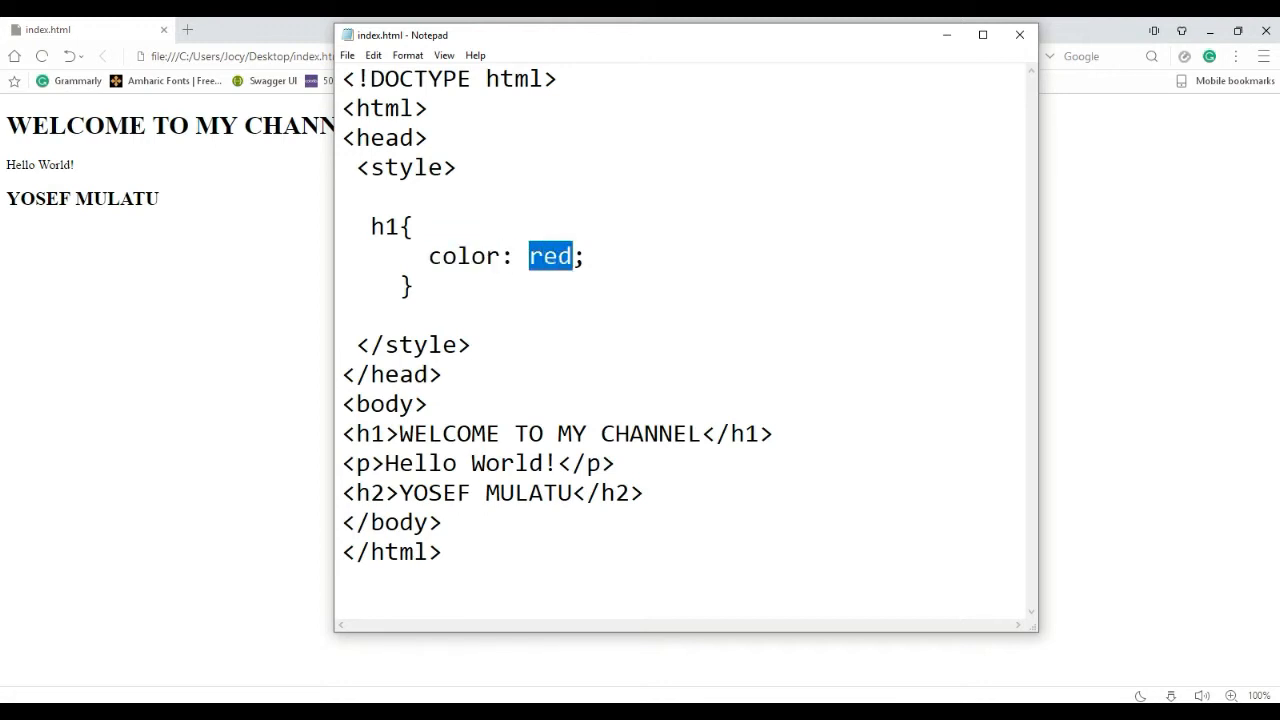
click(575, 256)
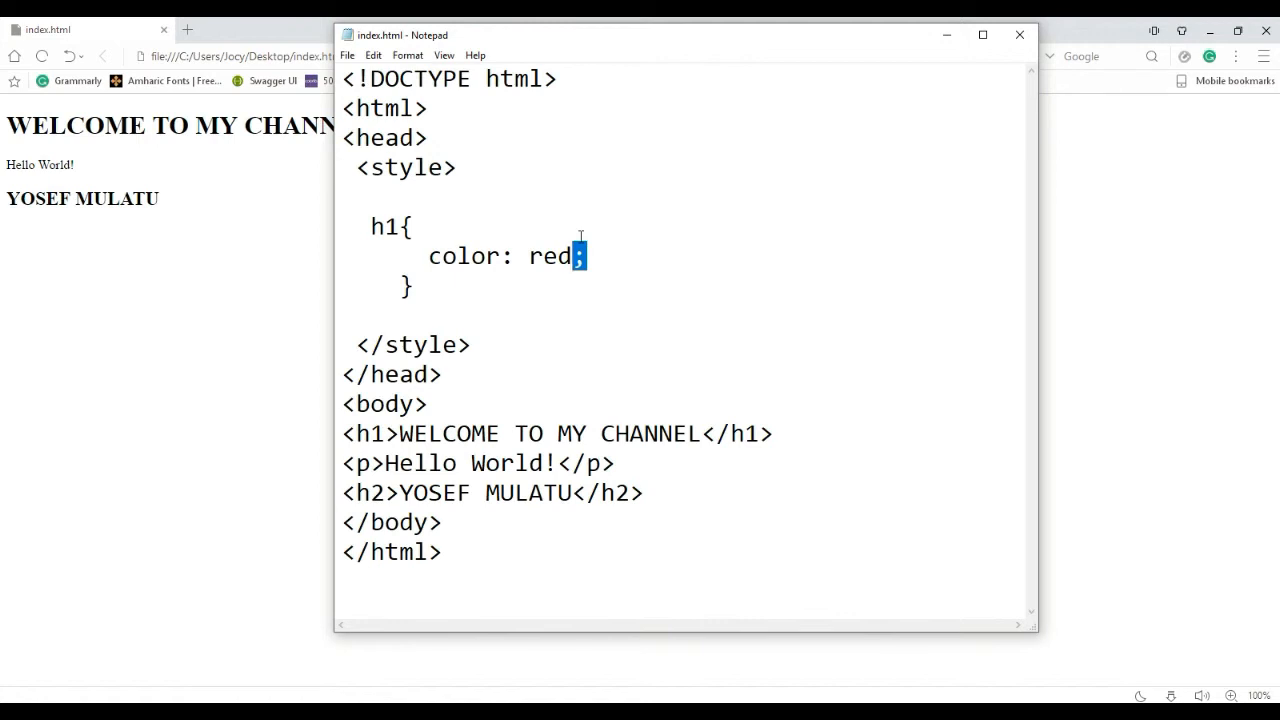
click(585, 255)
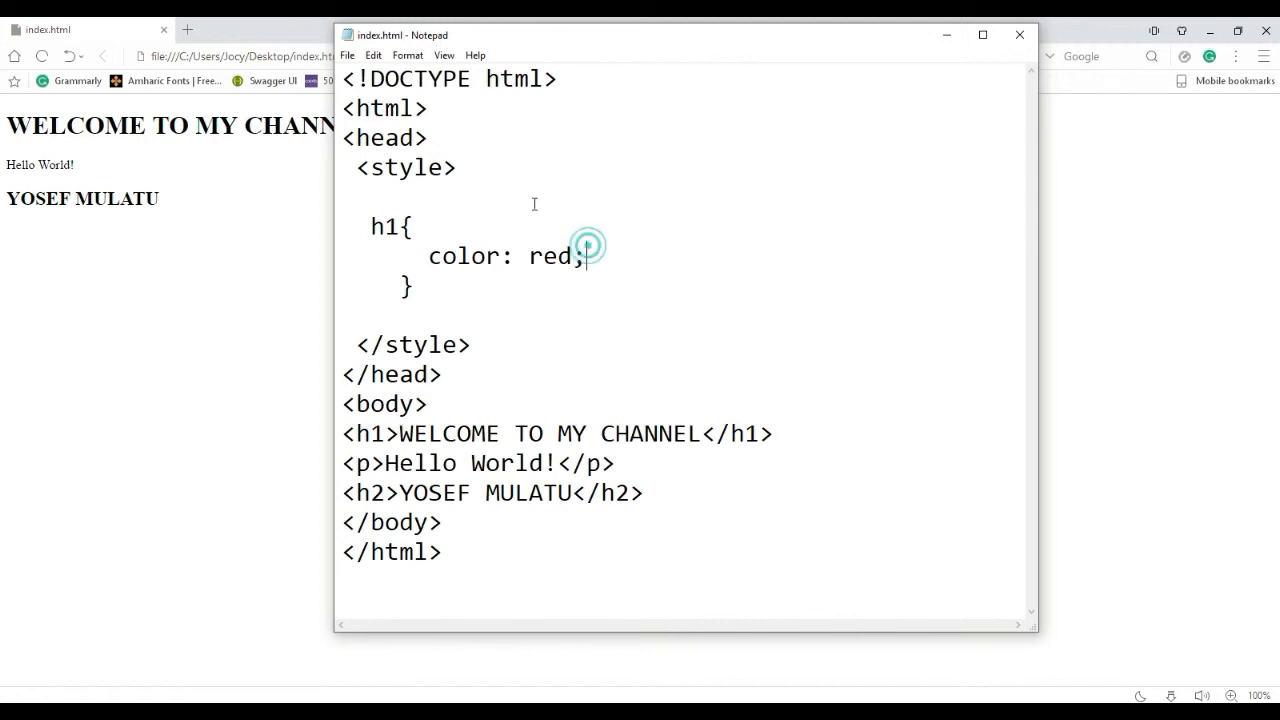
click(347, 55)
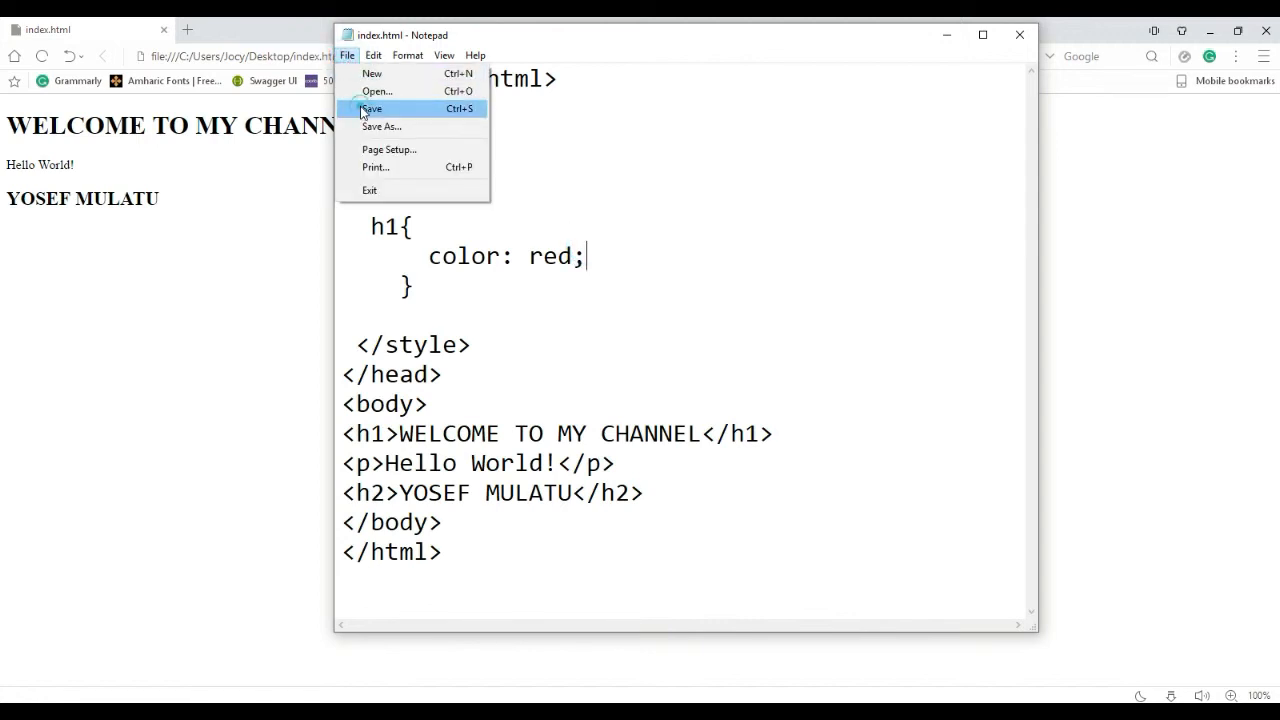
Save index.html and check the red WELCOME TO MY CHANNEL heading in the browser
click(371, 108)
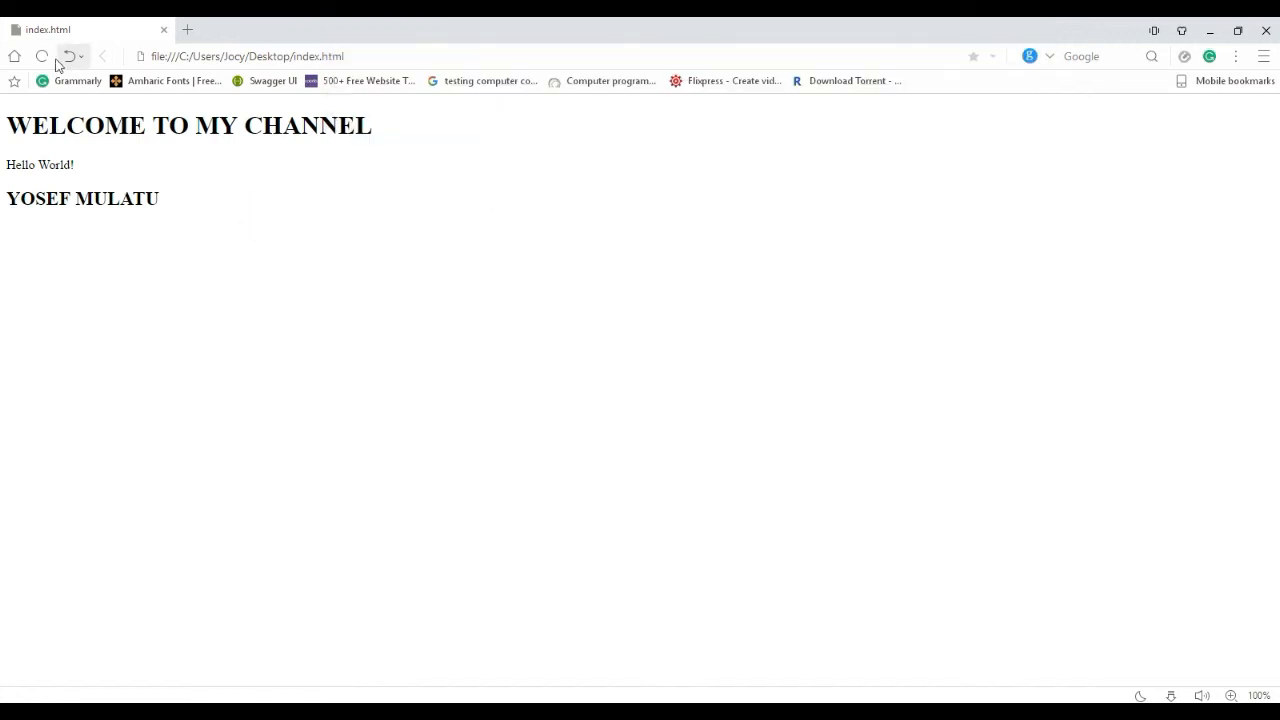
drag(6, 125, 240, 125)
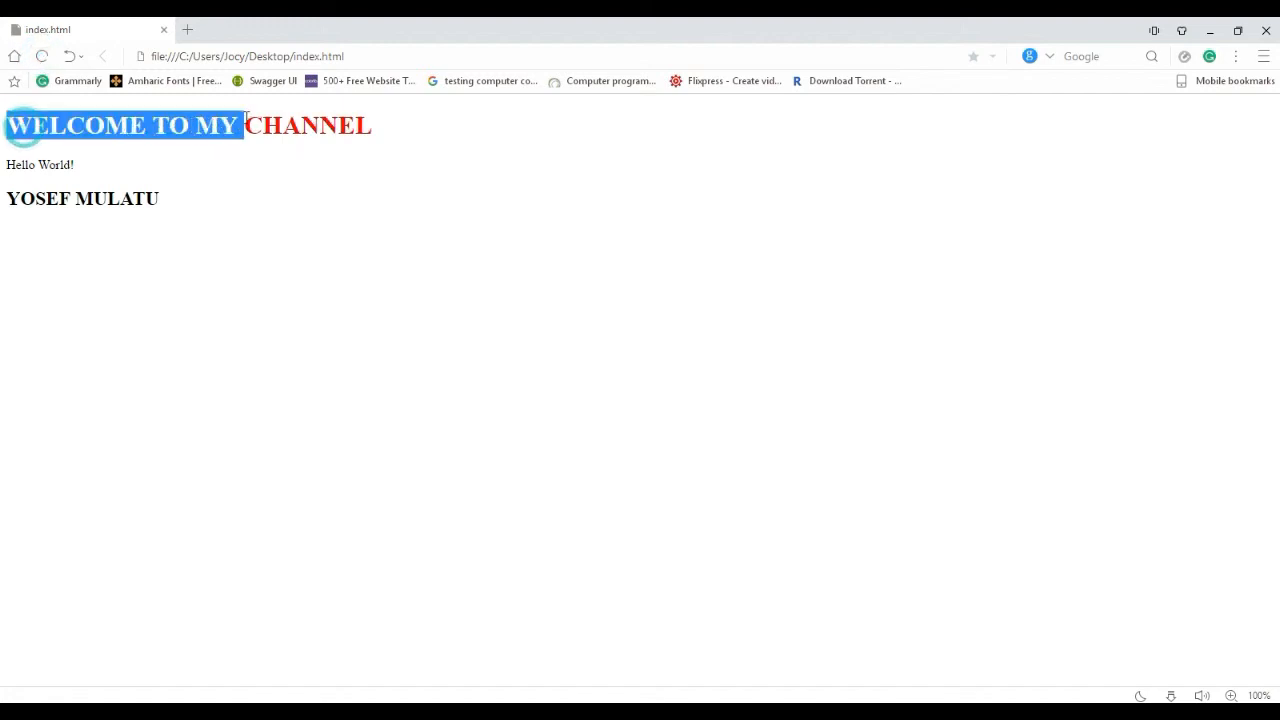
click(399, 131)
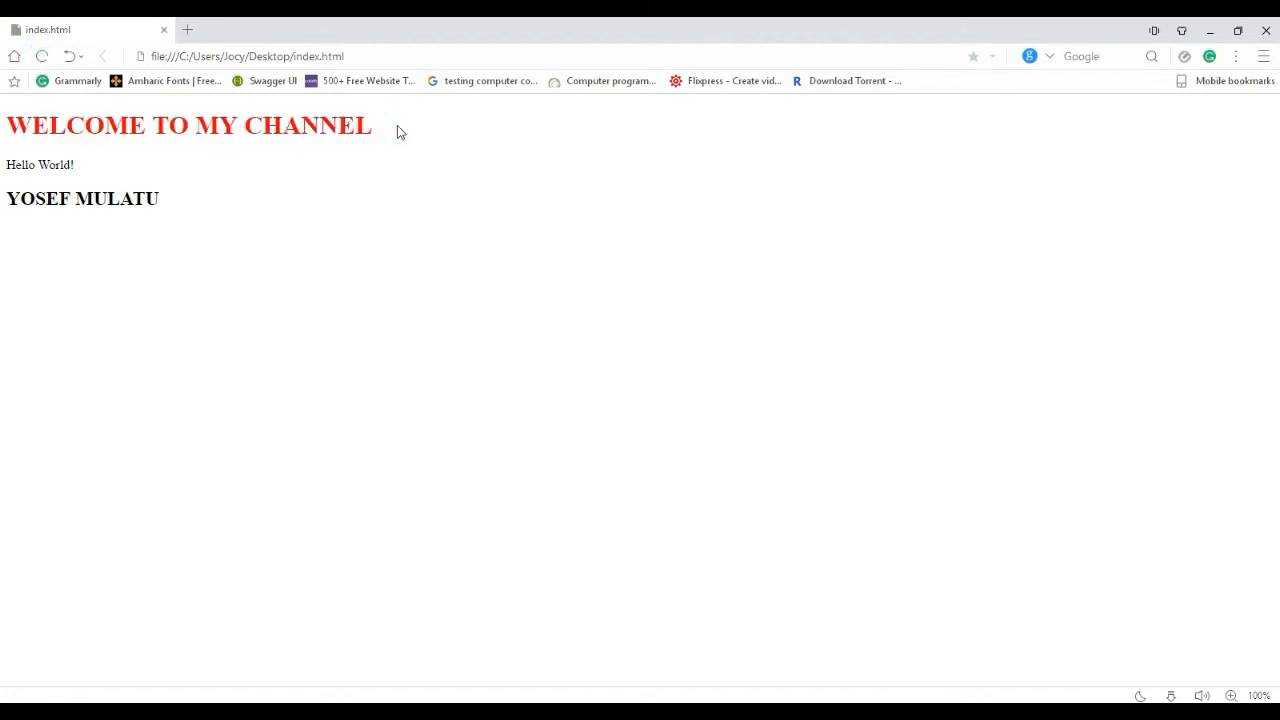
mouse_move(585, 648)
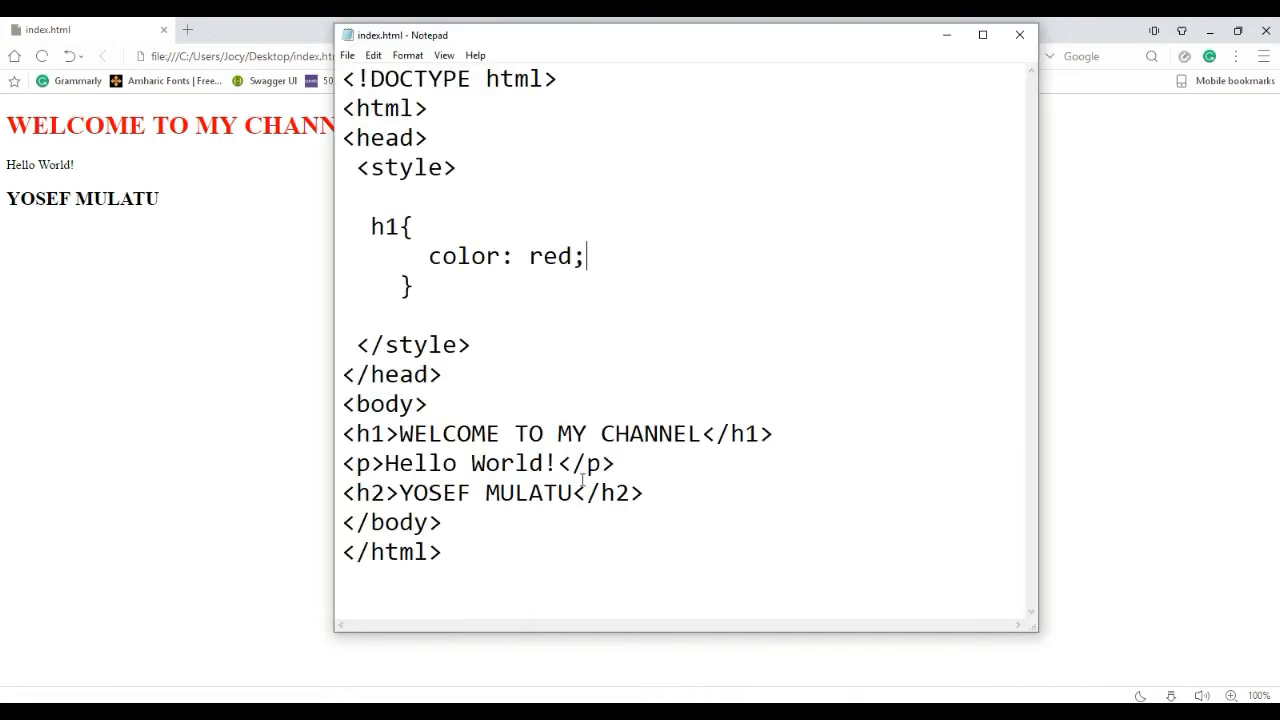
Add background-color: orange; below color: red;, replacing a trial hex value, and save
key(Enter)
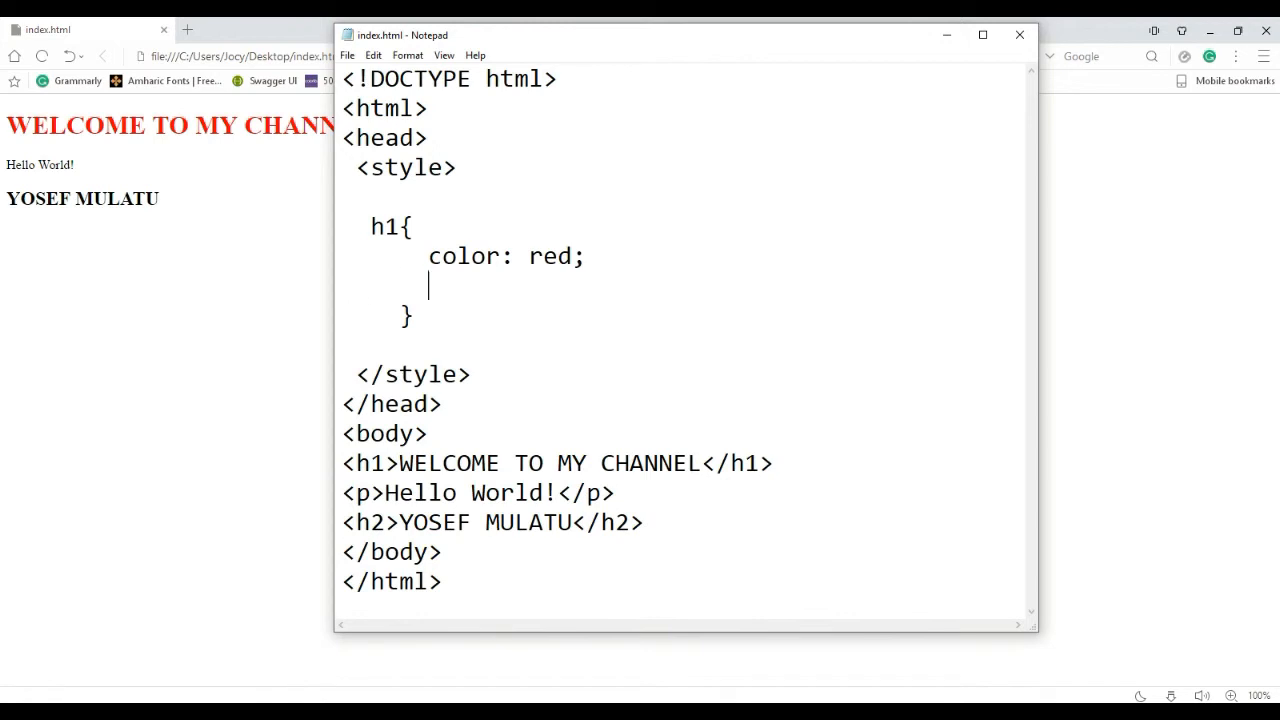
text(back)
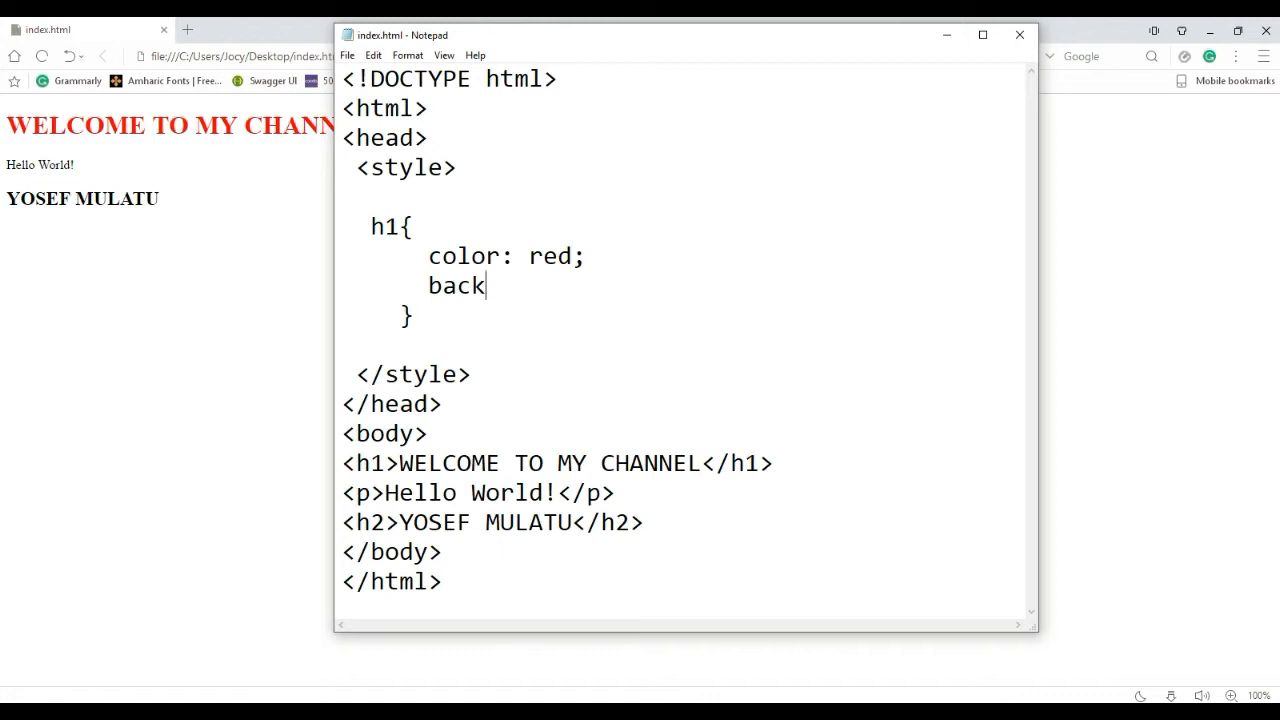
text(ground)
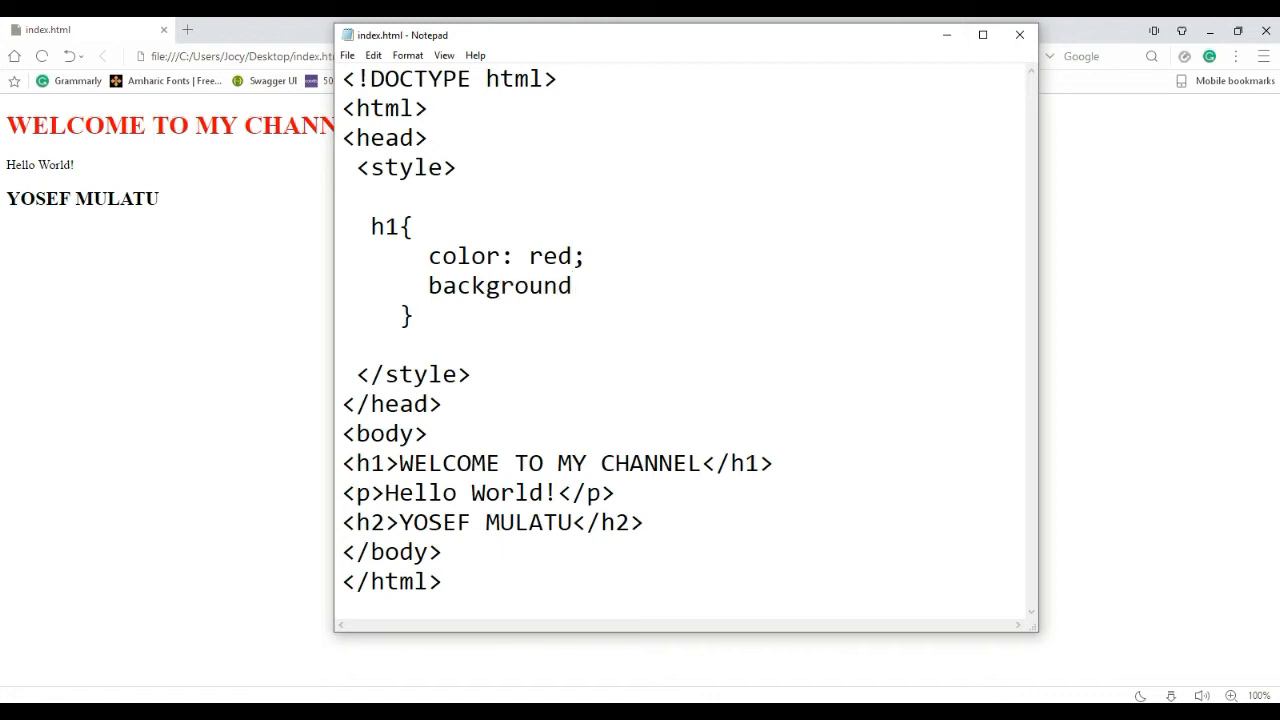
text(-col)
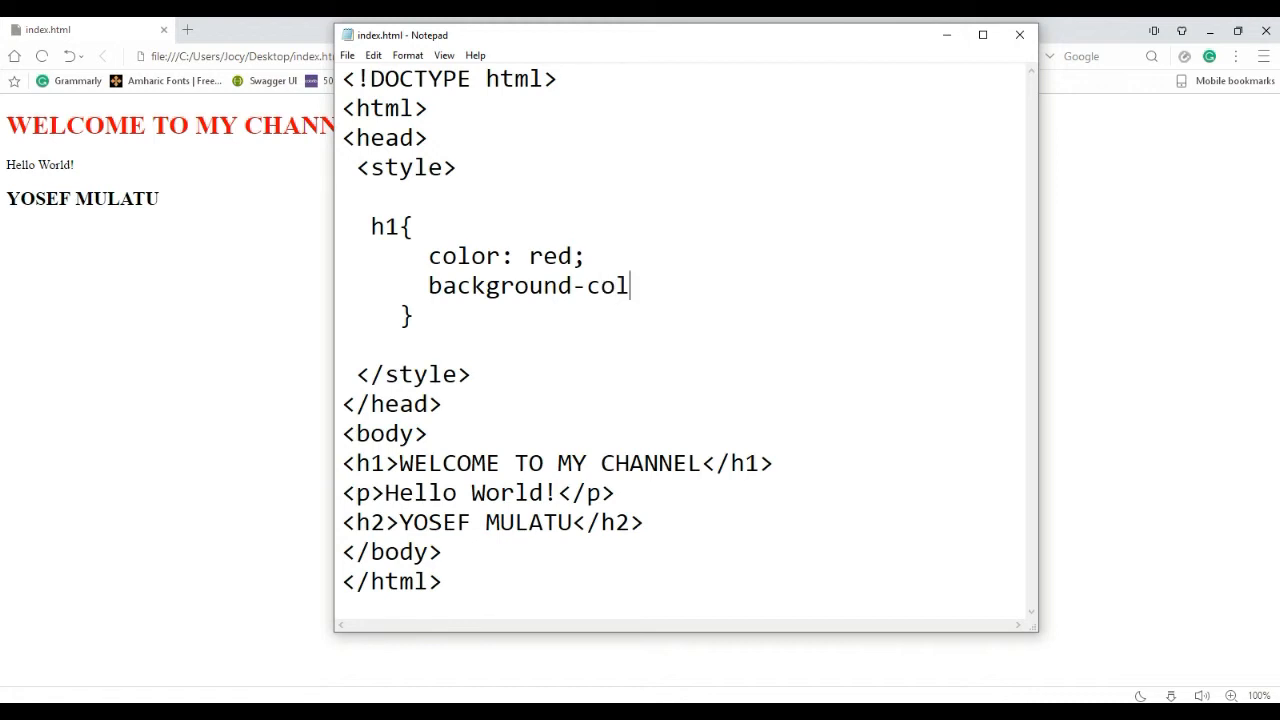
text(or:)
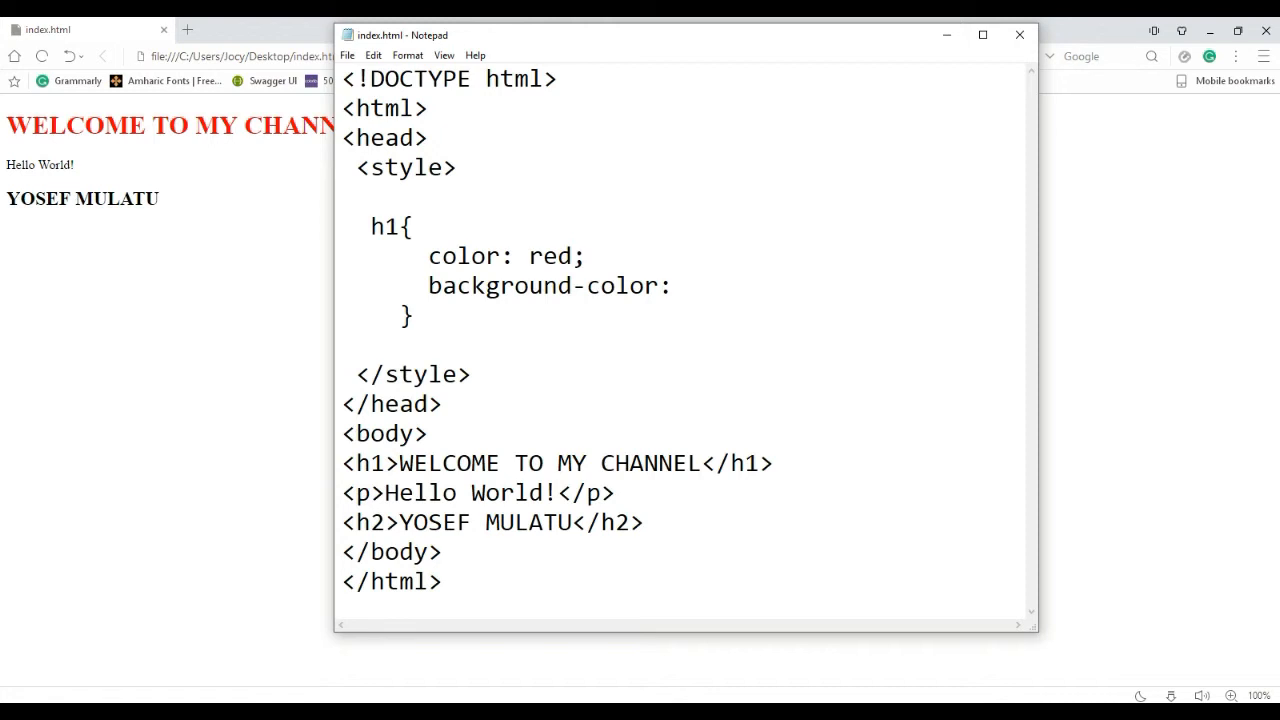
click(685, 285)
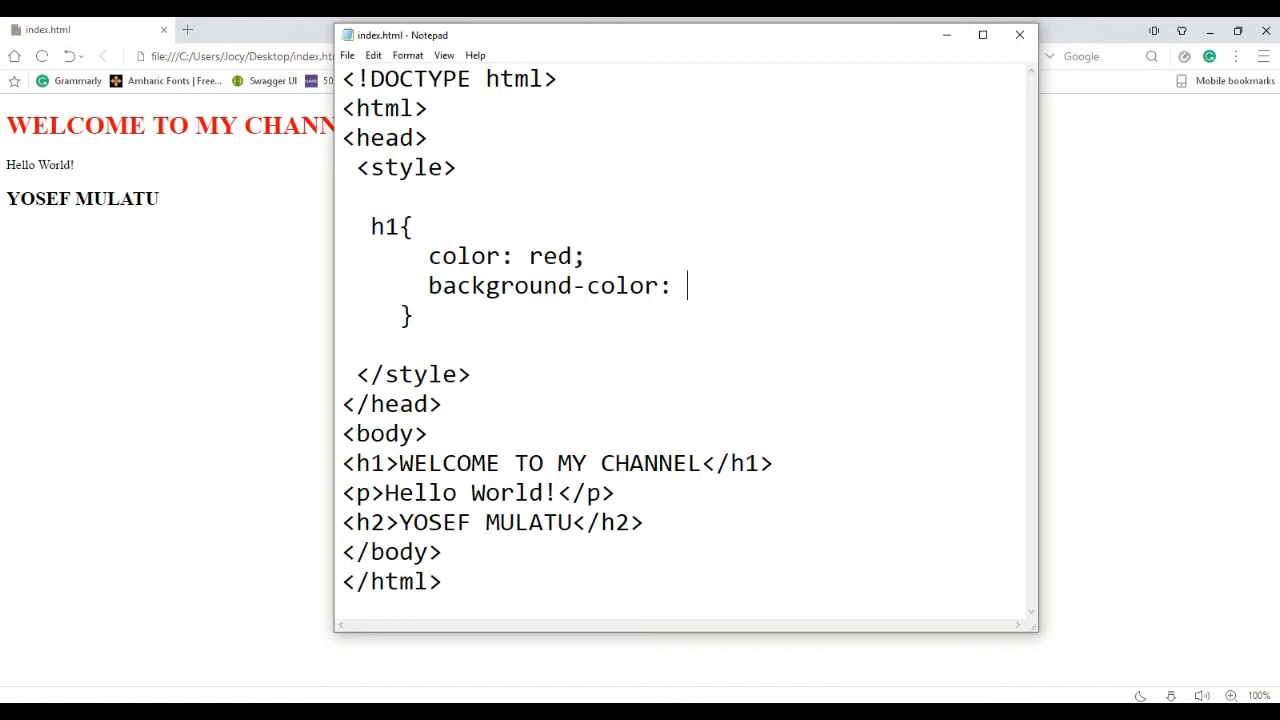
text(#)
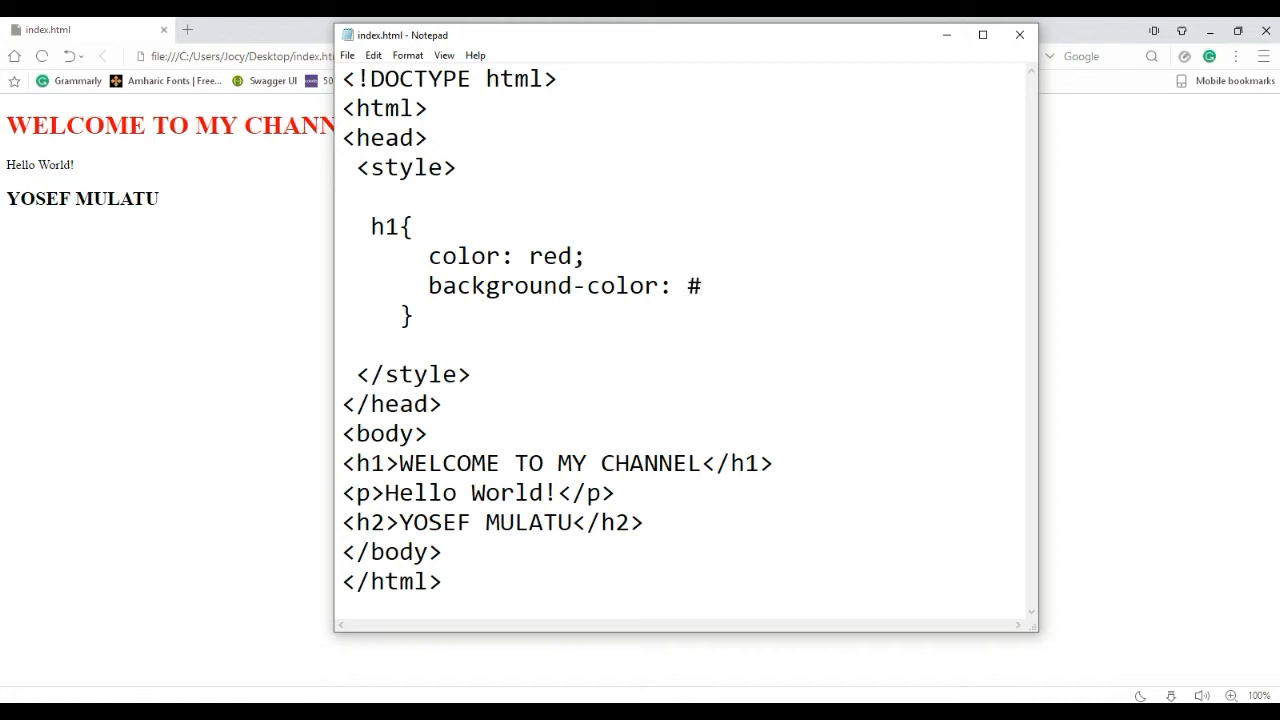
text(000)
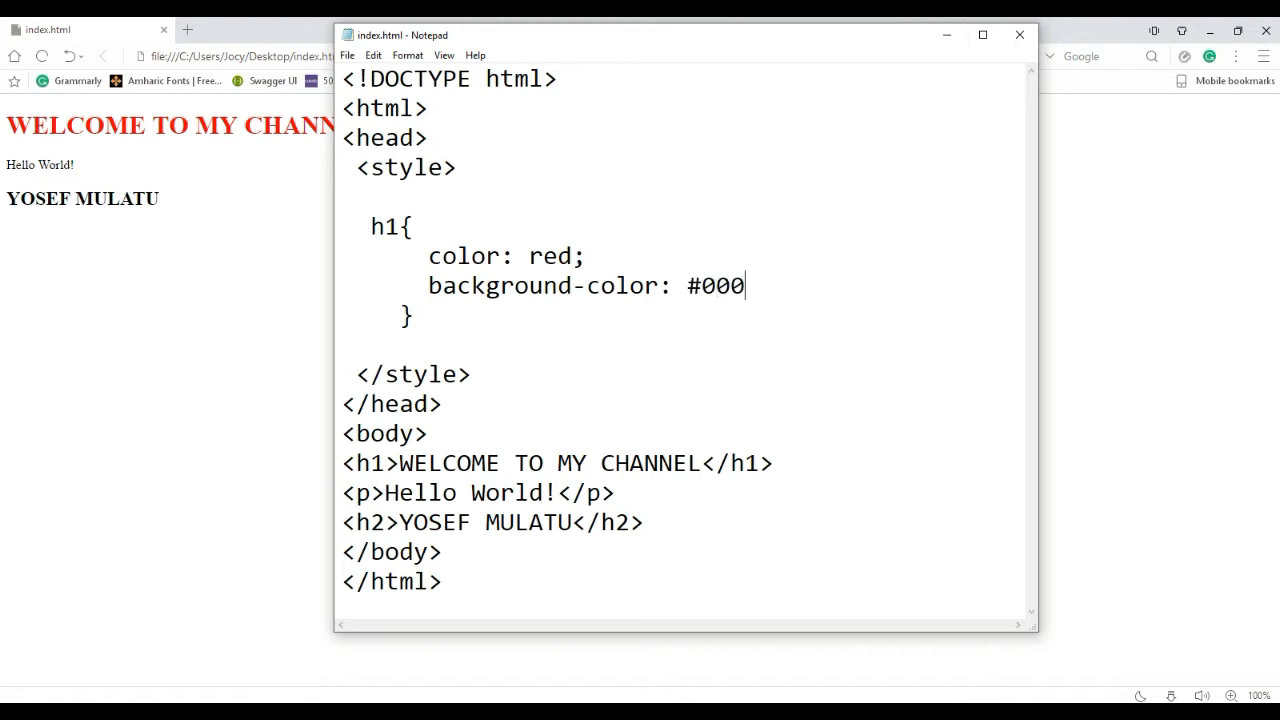
text(fff)
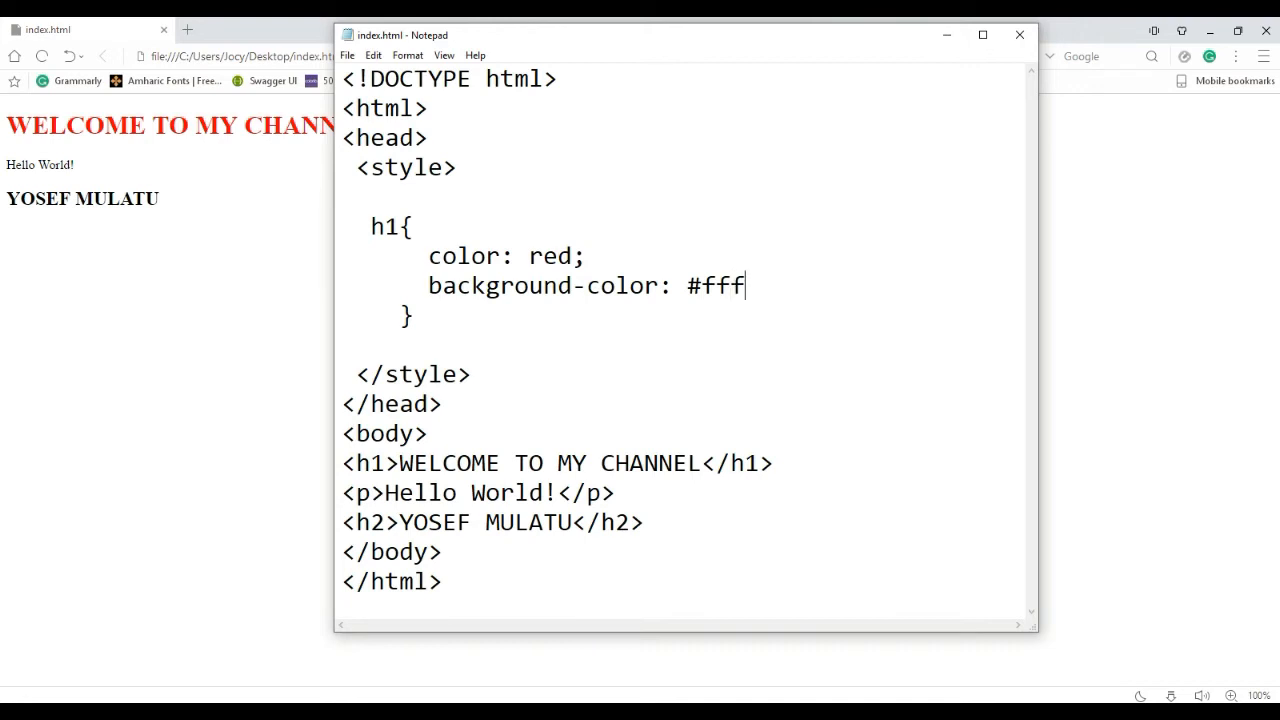
key(Backspace)
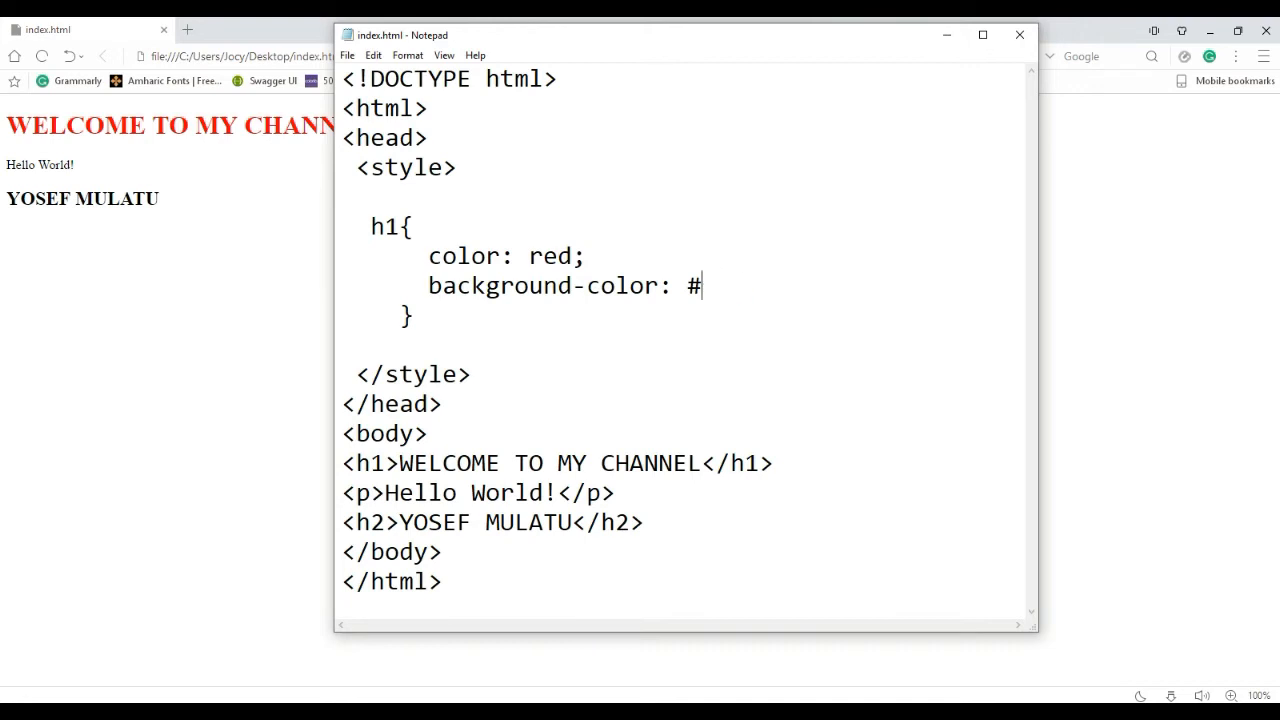
key(Backspace)
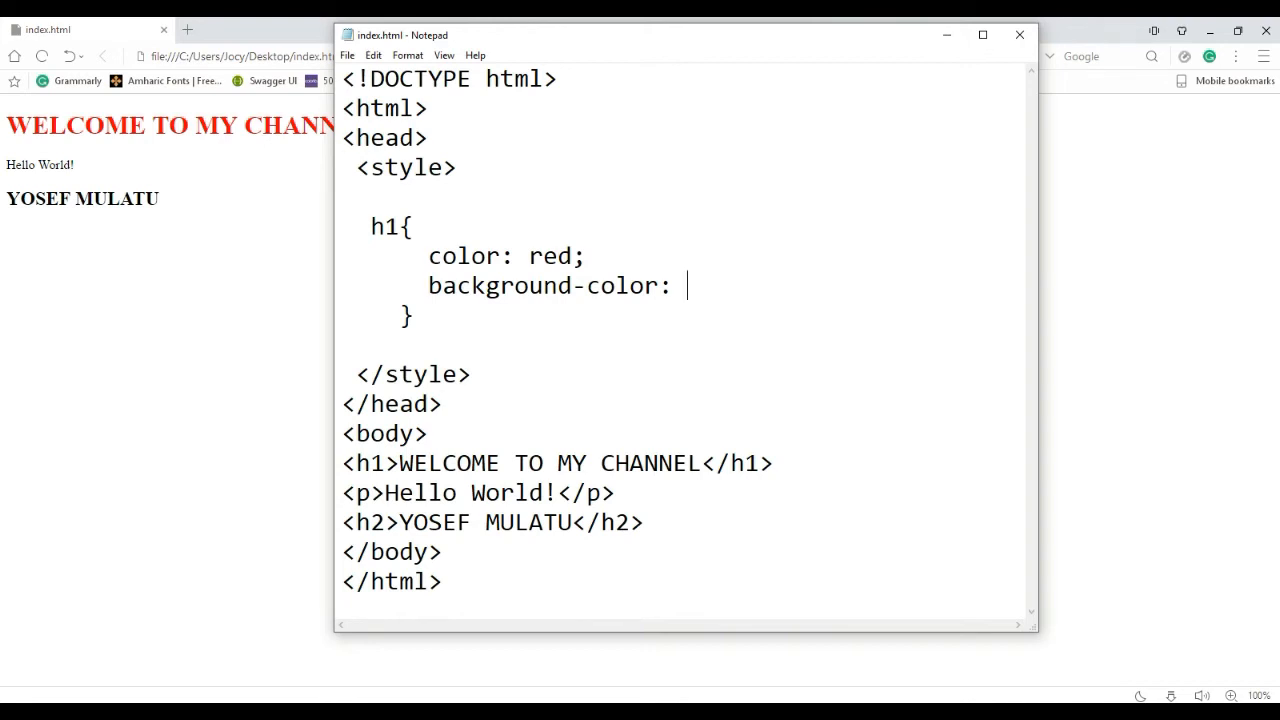
text(orange;)
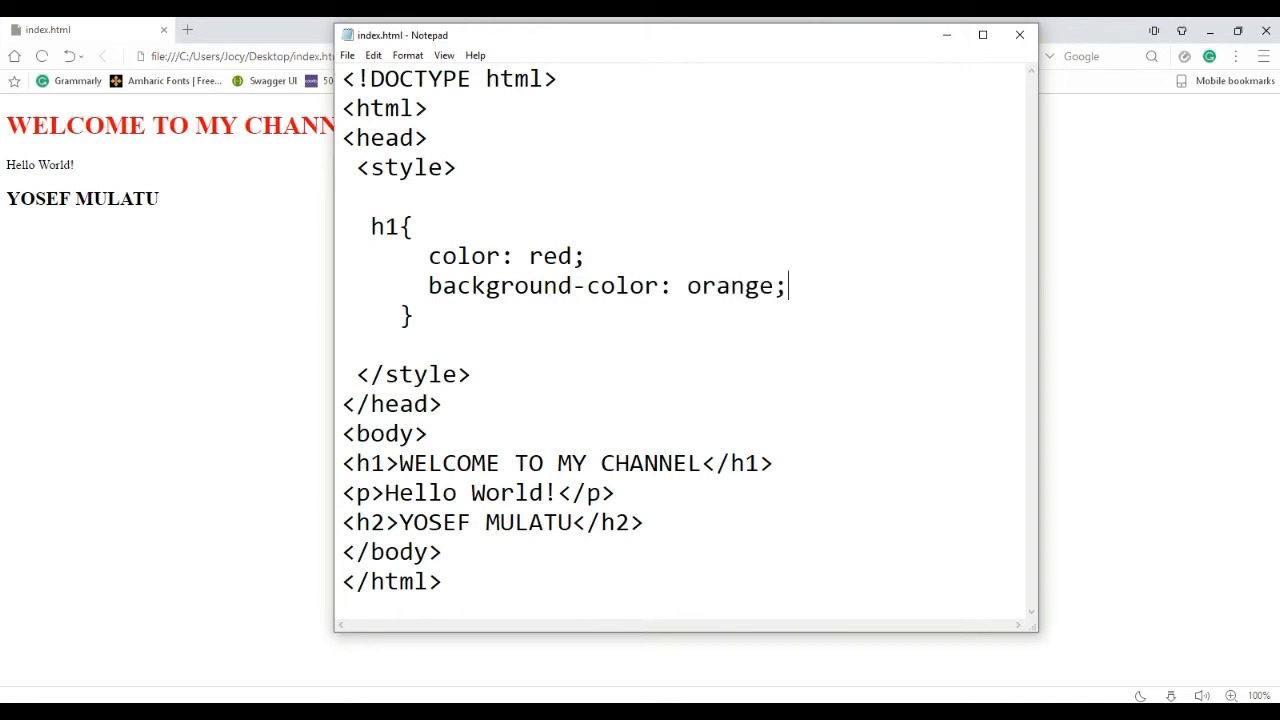
click(347, 55)
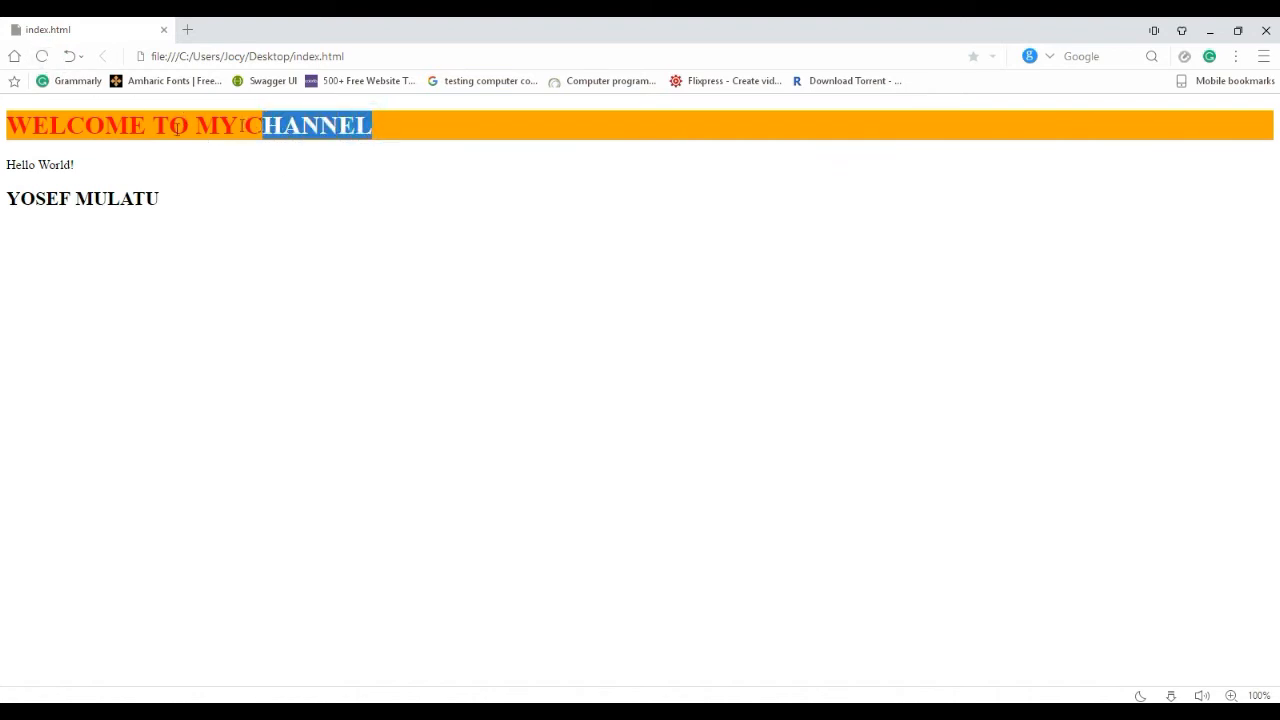
After previewing the orange heading background, return to the h1 rule in Notepad
click(253, 173)
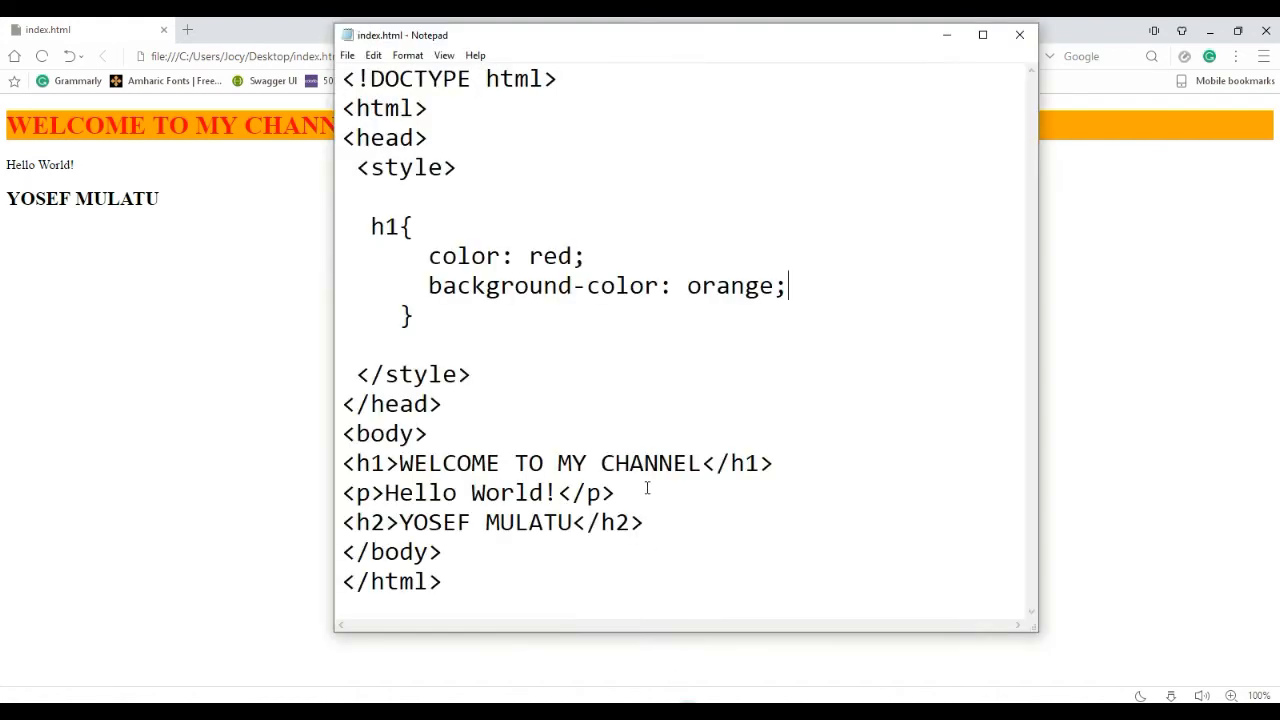
double_click(380, 226)
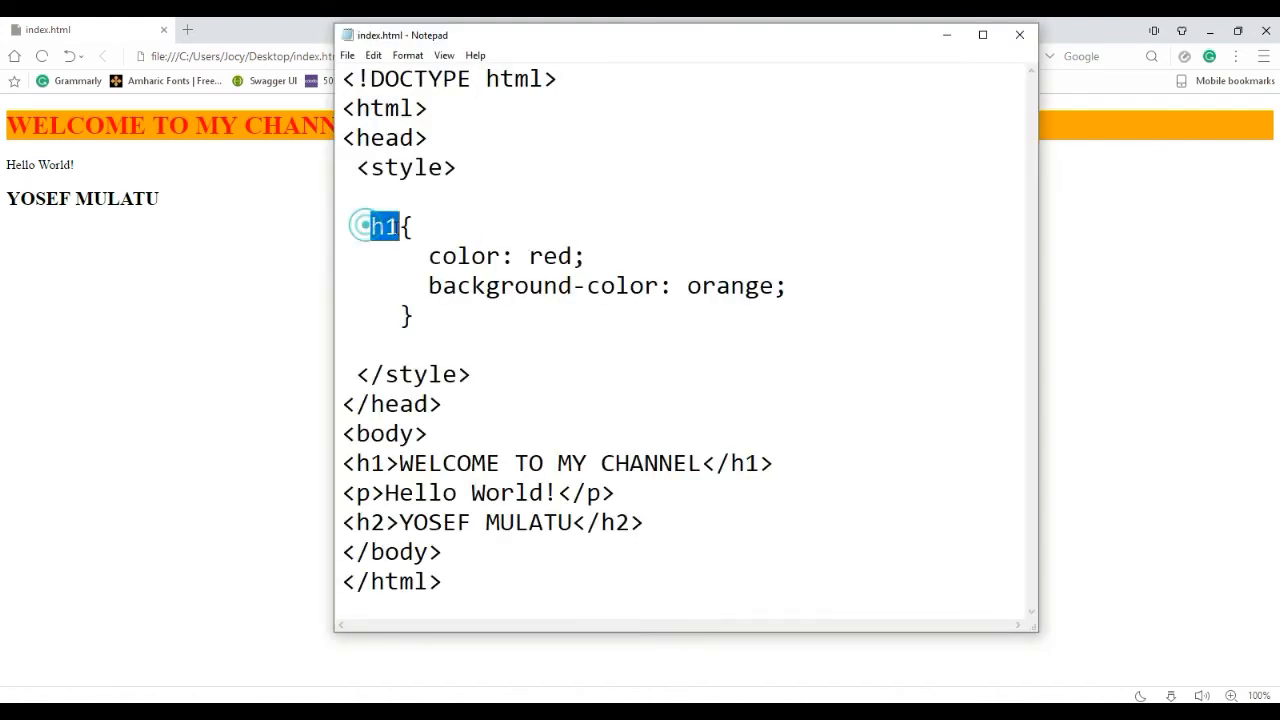
click(410, 226)
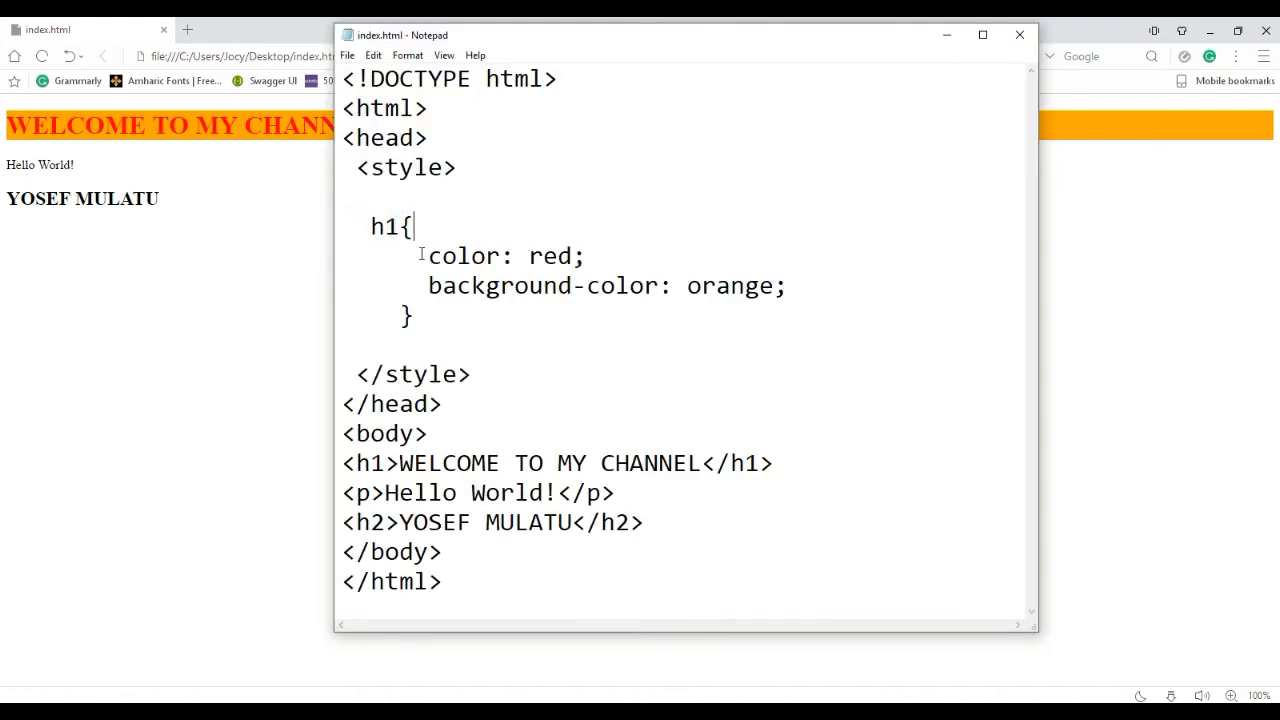